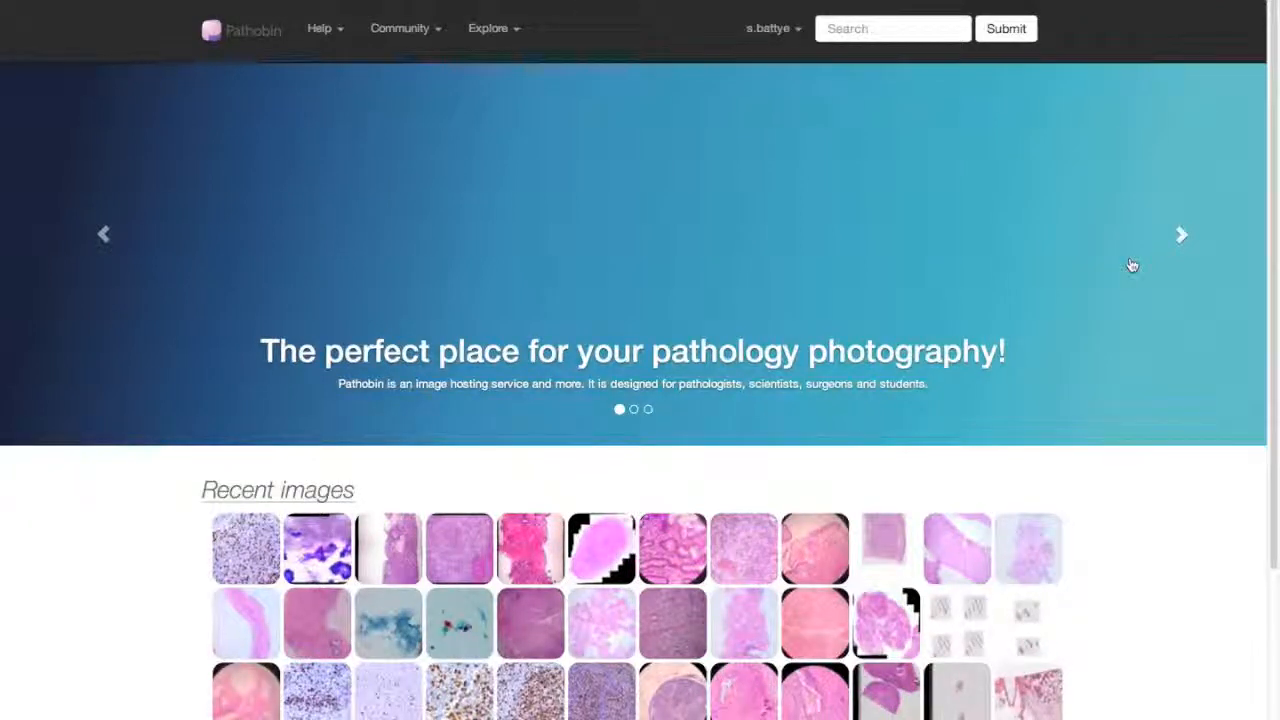
pyautogui.click(770, 28)
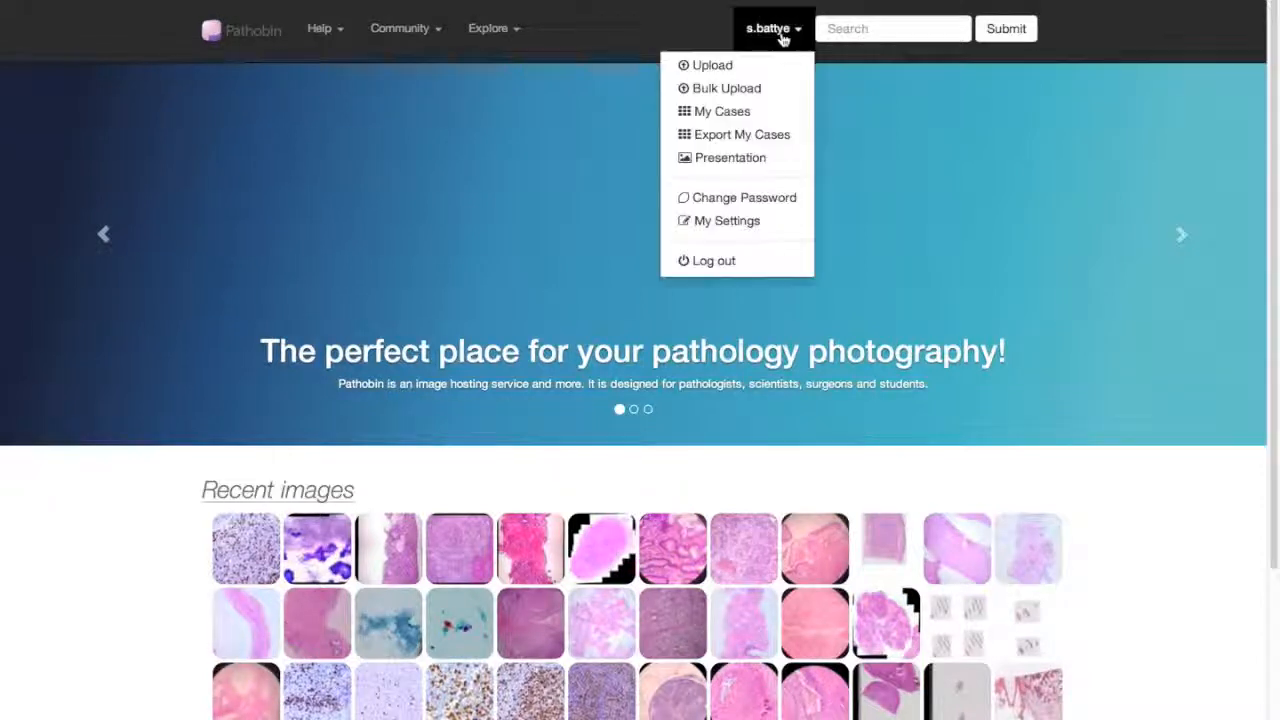
pyautogui.moveTo(729, 157)
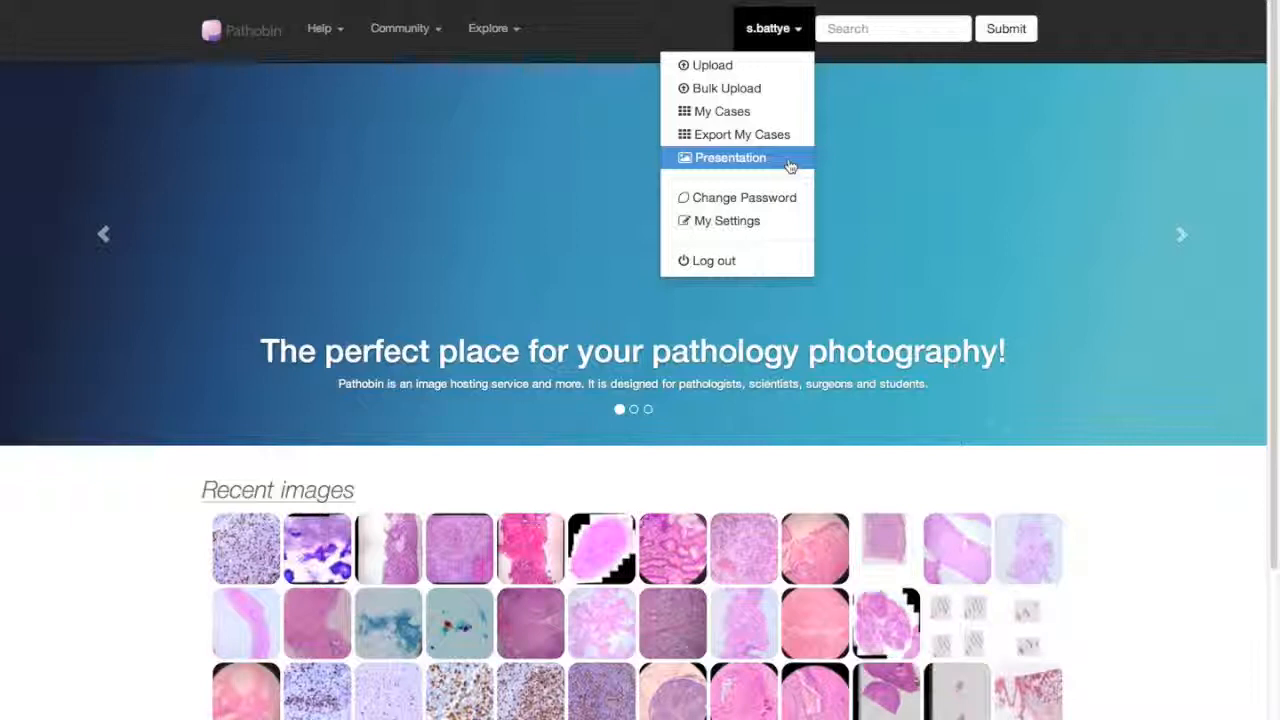
pyautogui.moveTo(855, 139)
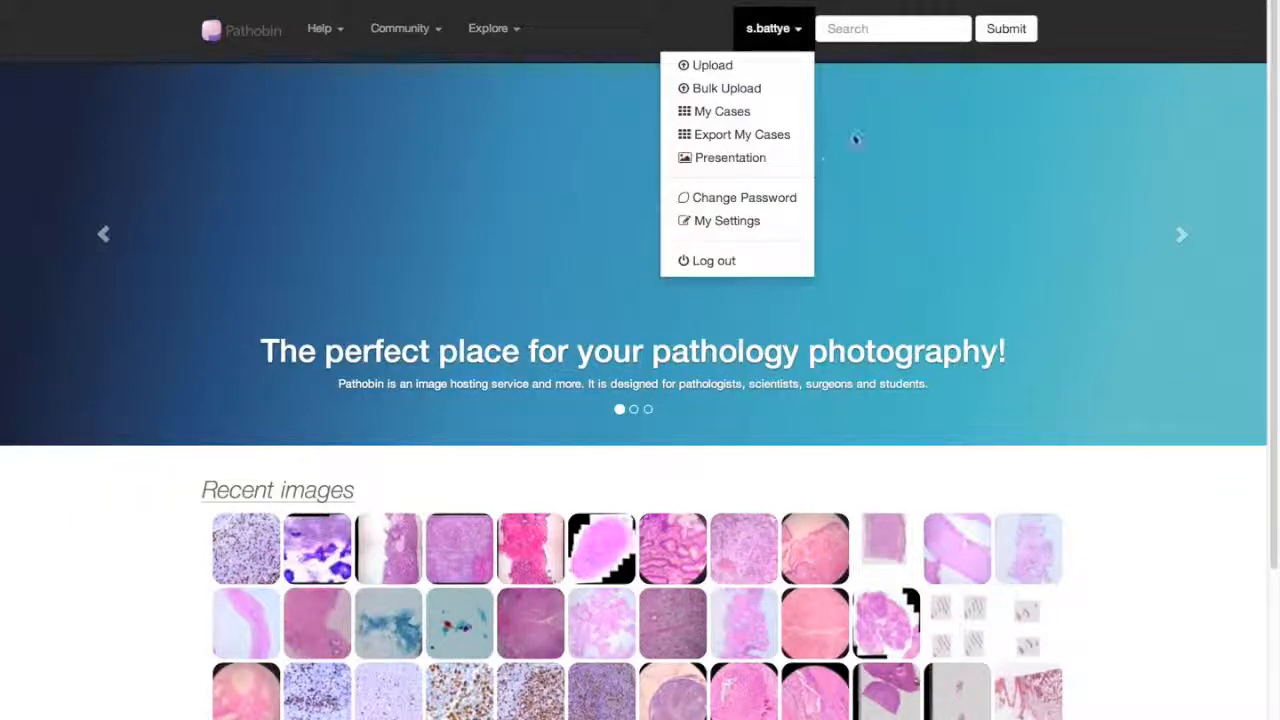
pyautogui.moveTo(713, 260)
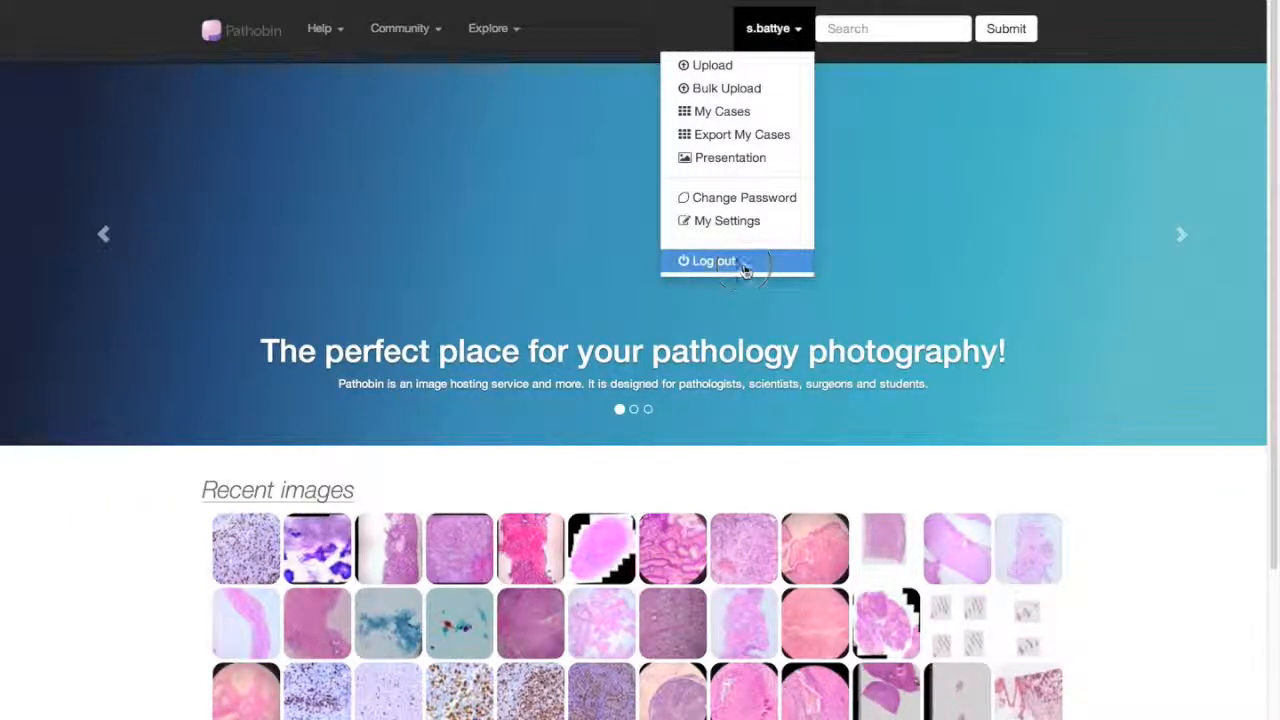
pyautogui.click(712, 260)
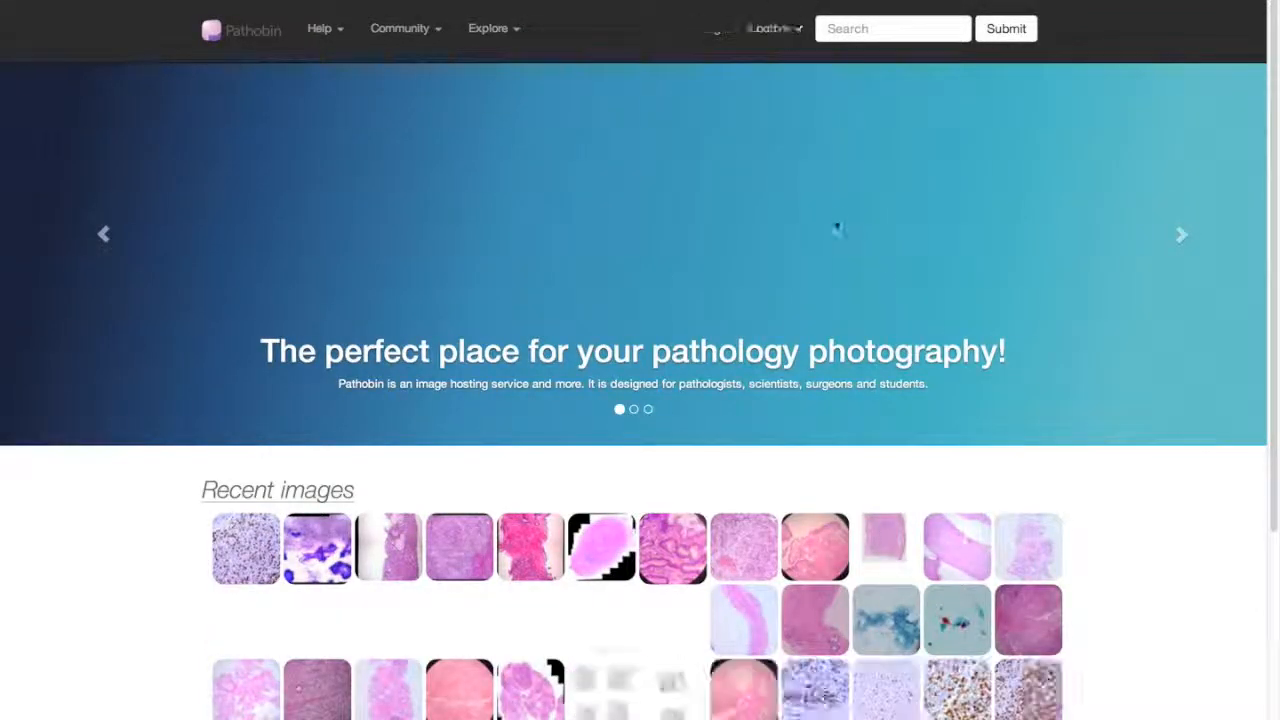
pyautogui.click(770, 28)
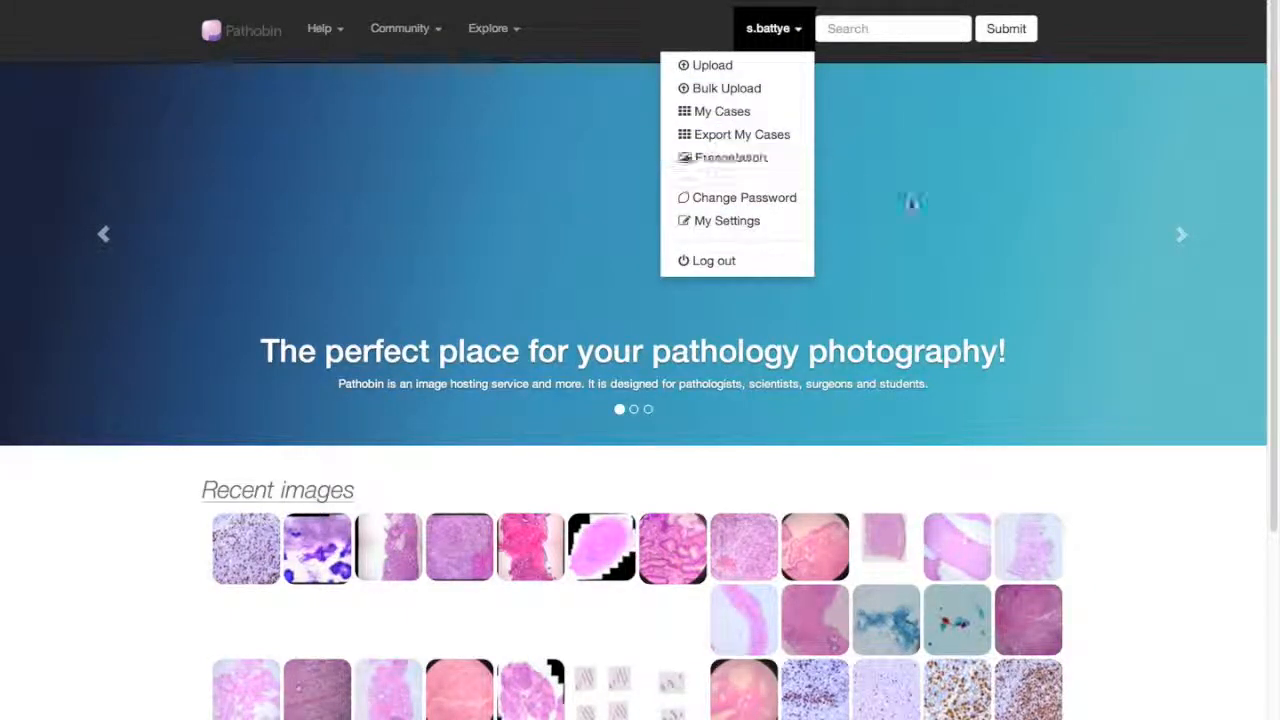
pyautogui.moveTo(730, 157)
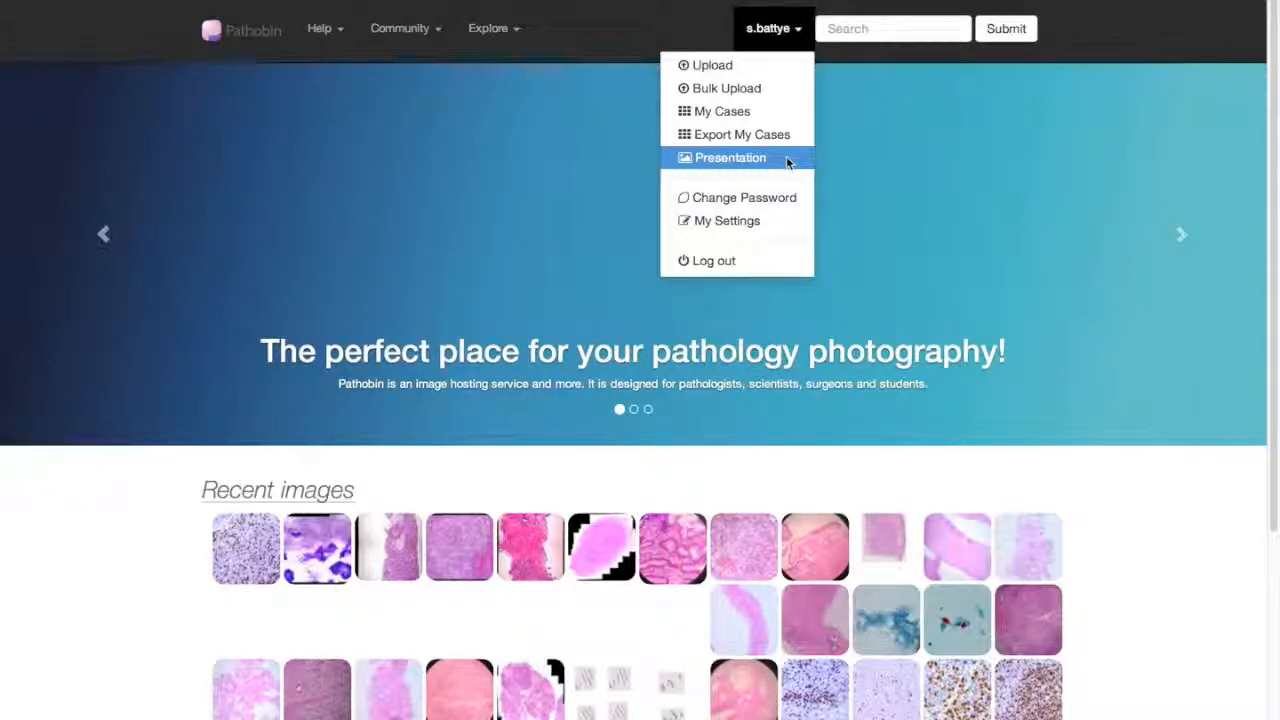
# Step: Choose Presentation from the account menu to show the empty 2x2 viewer grid
pyautogui.click(729, 157)
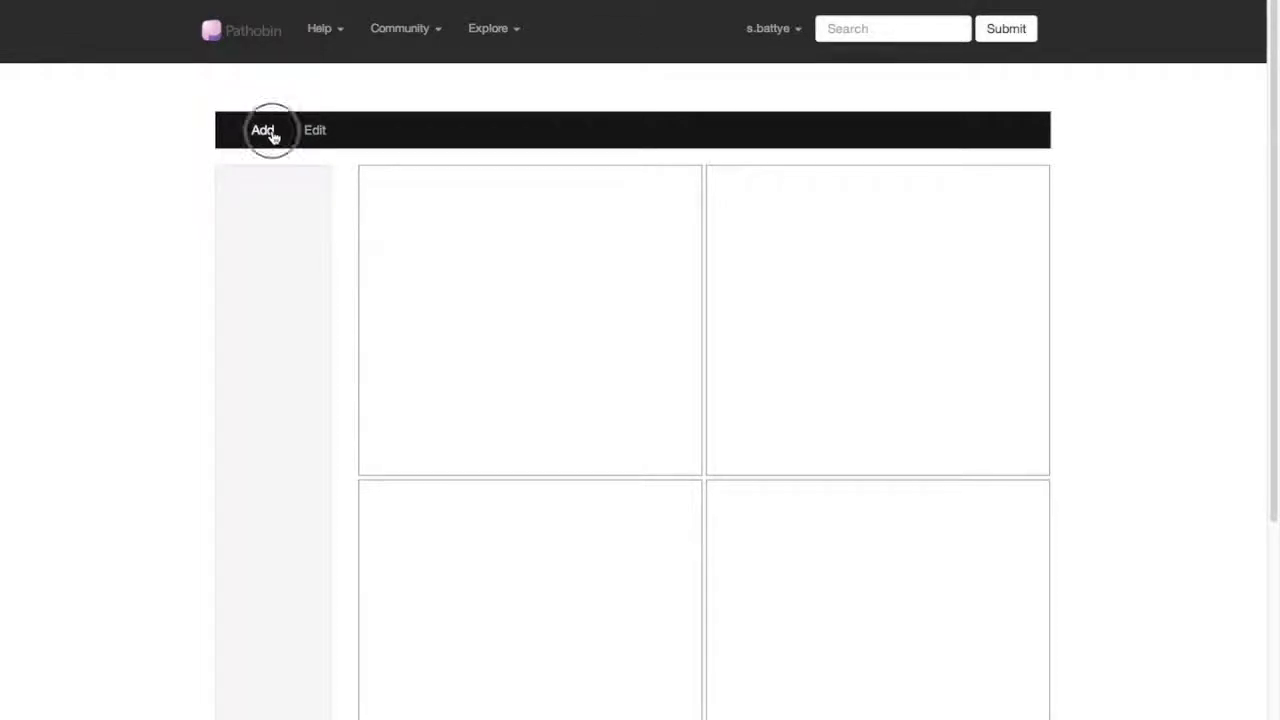
# Step: Start adding a case and search cases with organ 'prostate'
pyautogui.click(262, 130)
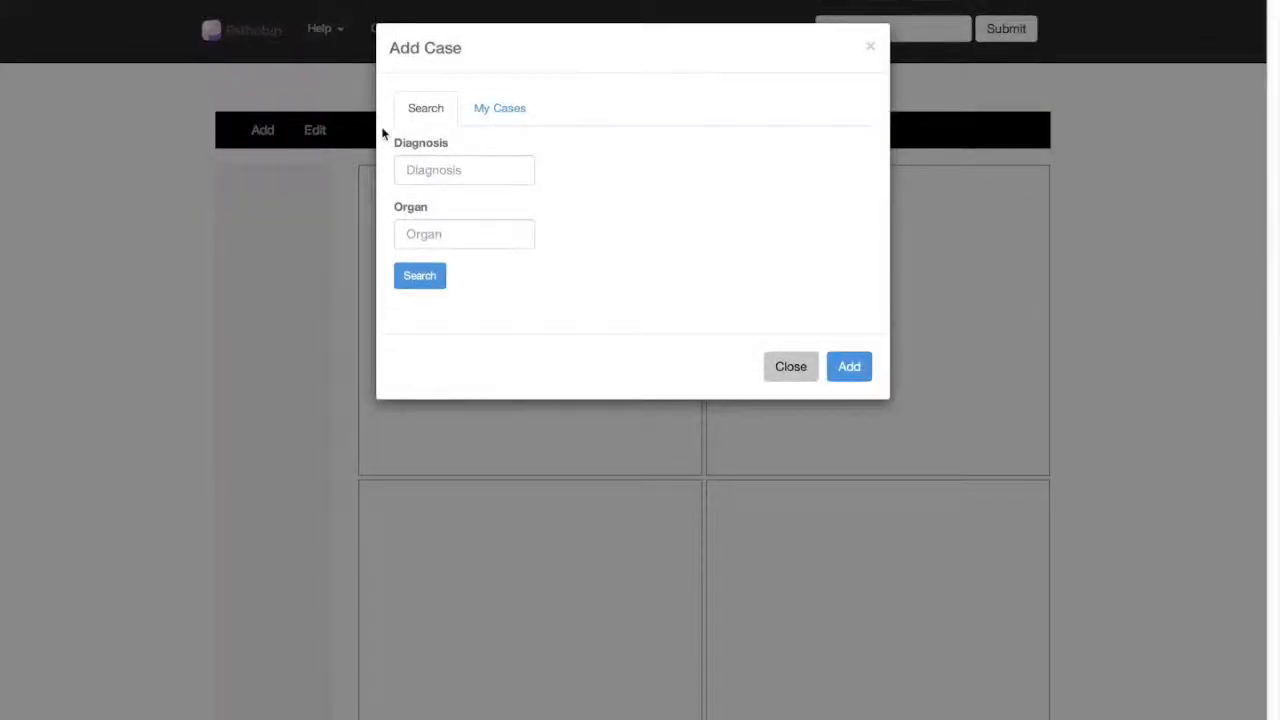
pyautogui.moveTo(418, 157)
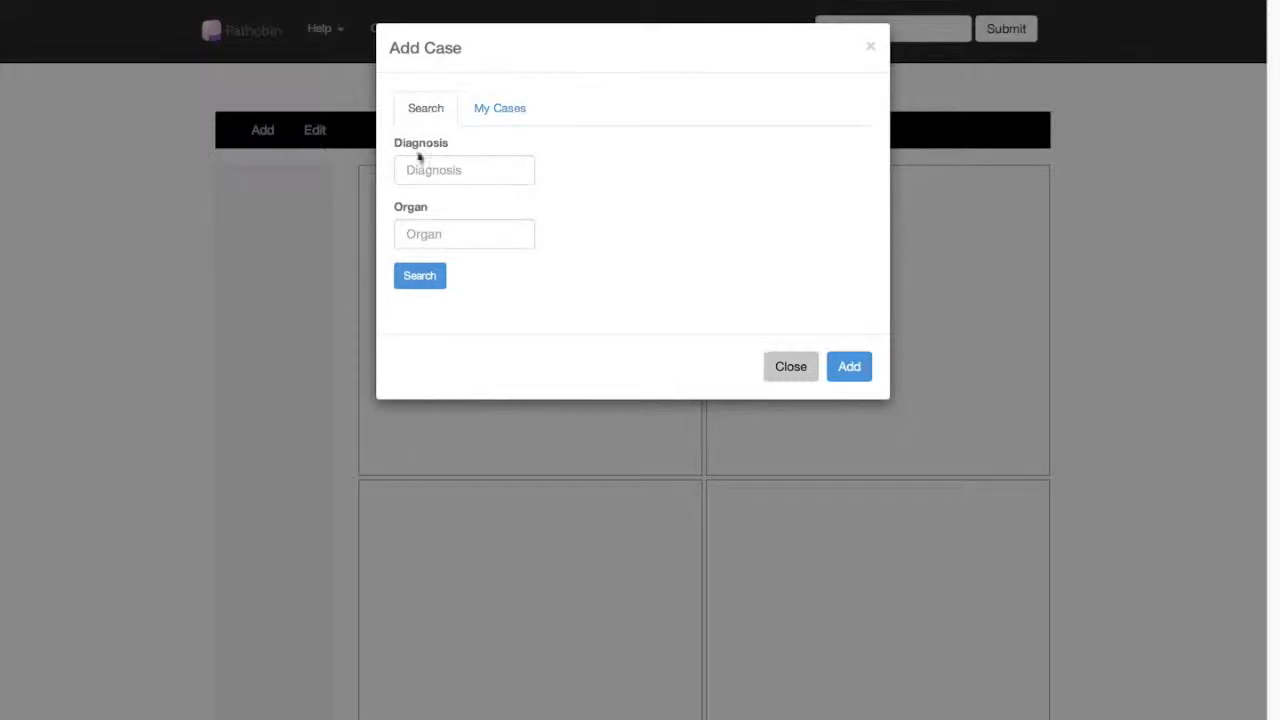
pyautogui.write('melanoma')
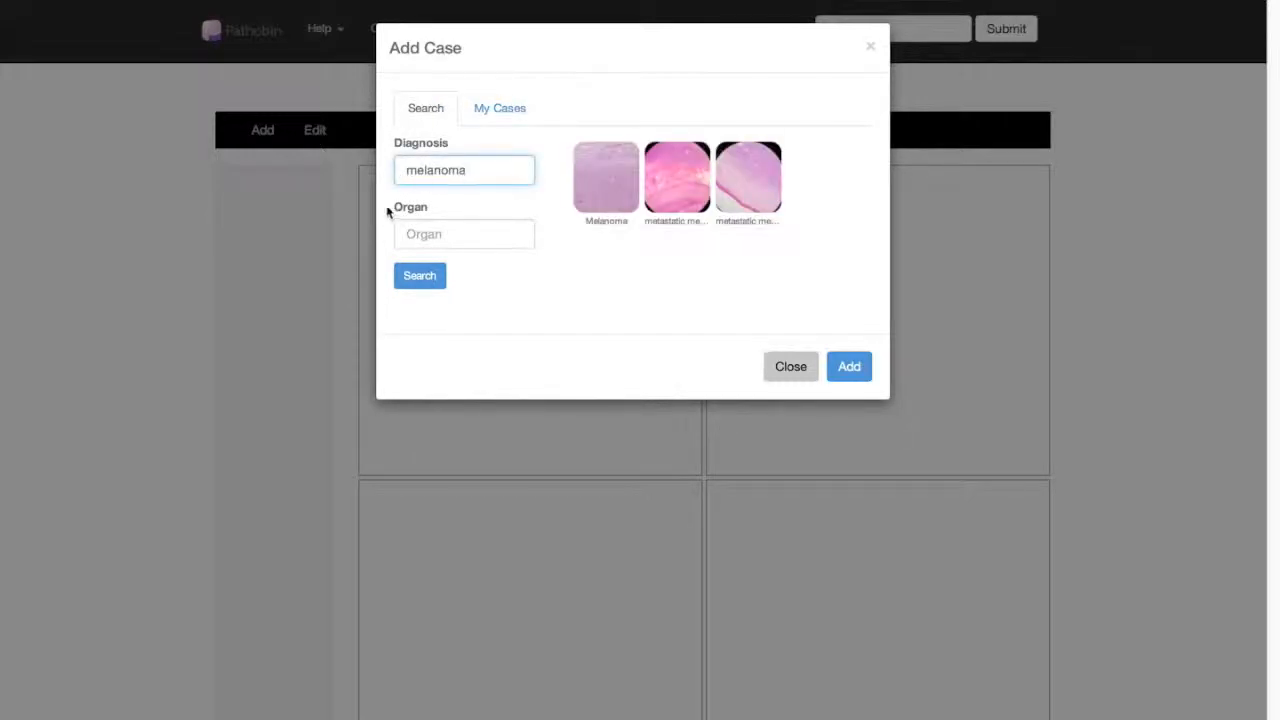
pyautogui.moveTo(443, 153)
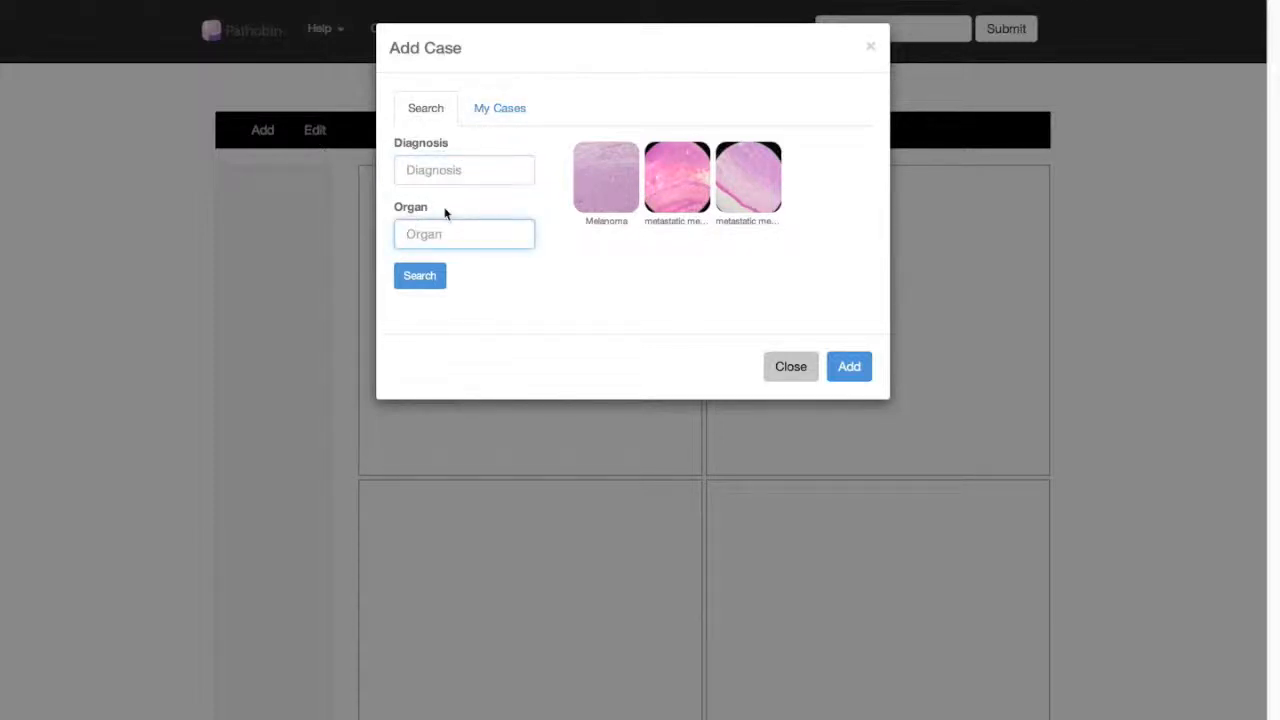
pyautogui.write('prostate')
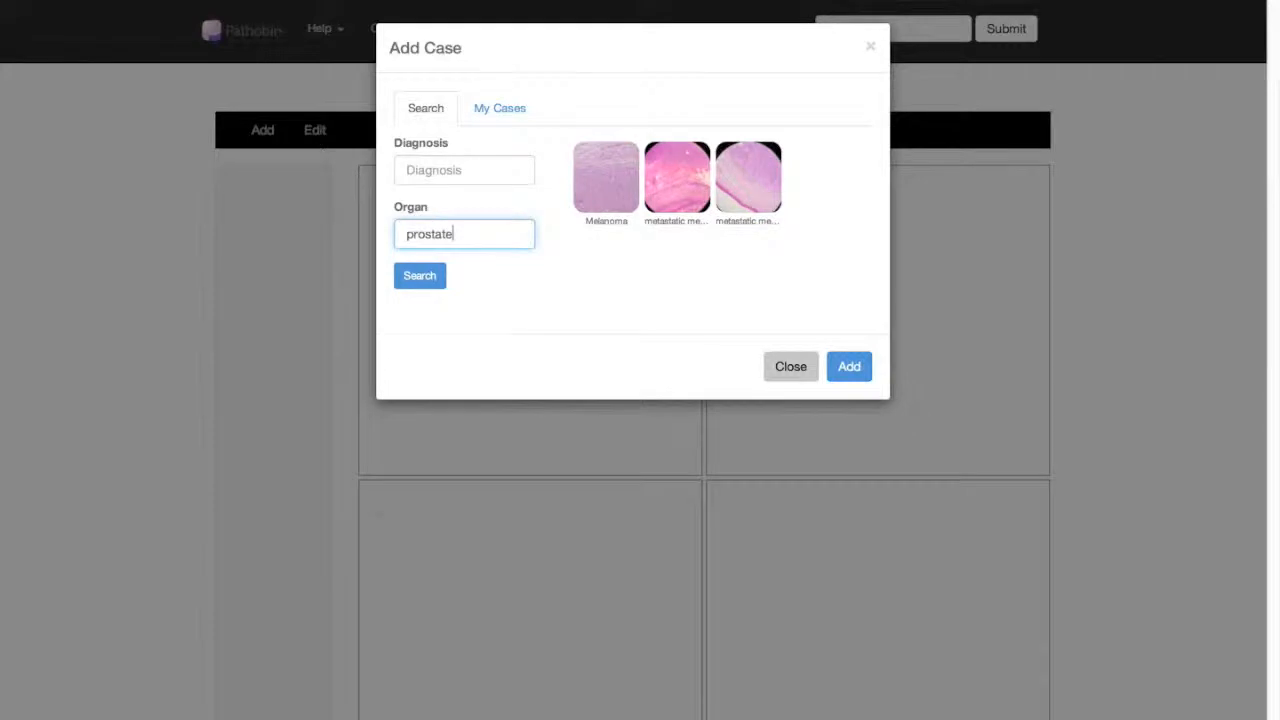
pyautogui.click(419, 275)
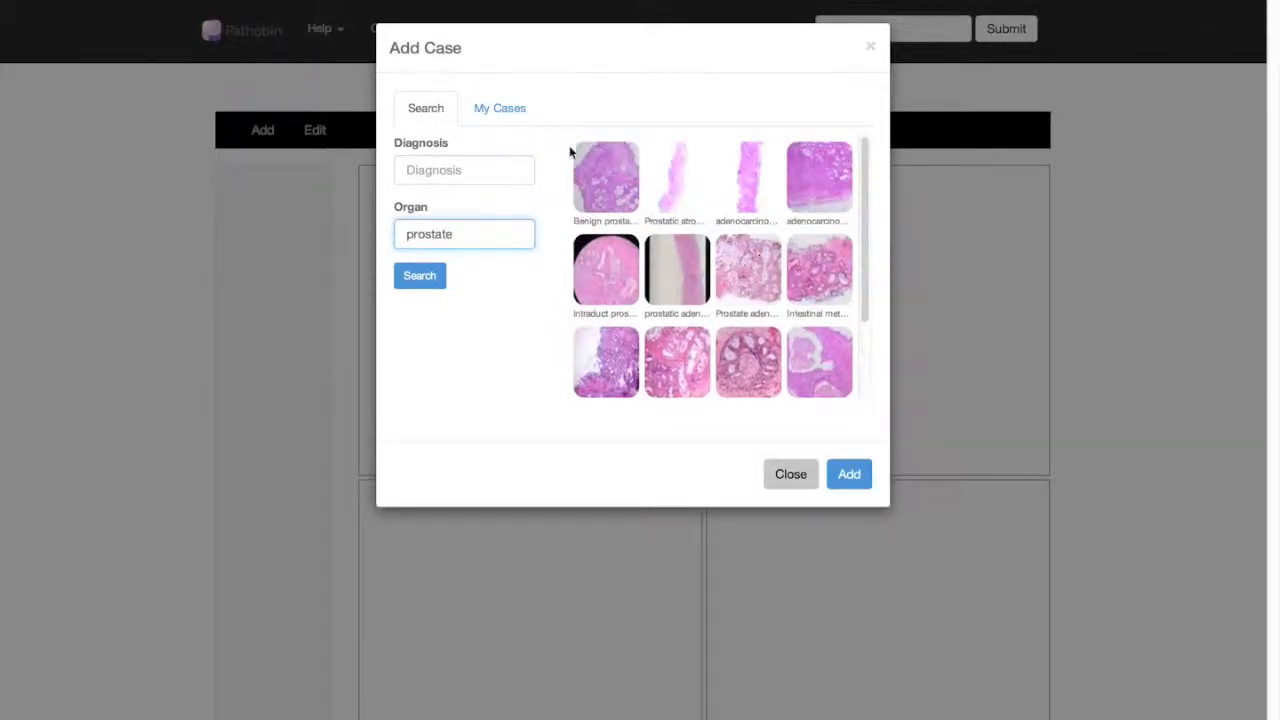
# Step: Browse the My Cases list, then return to the prostate search results
pyautogui.click(499, 108)
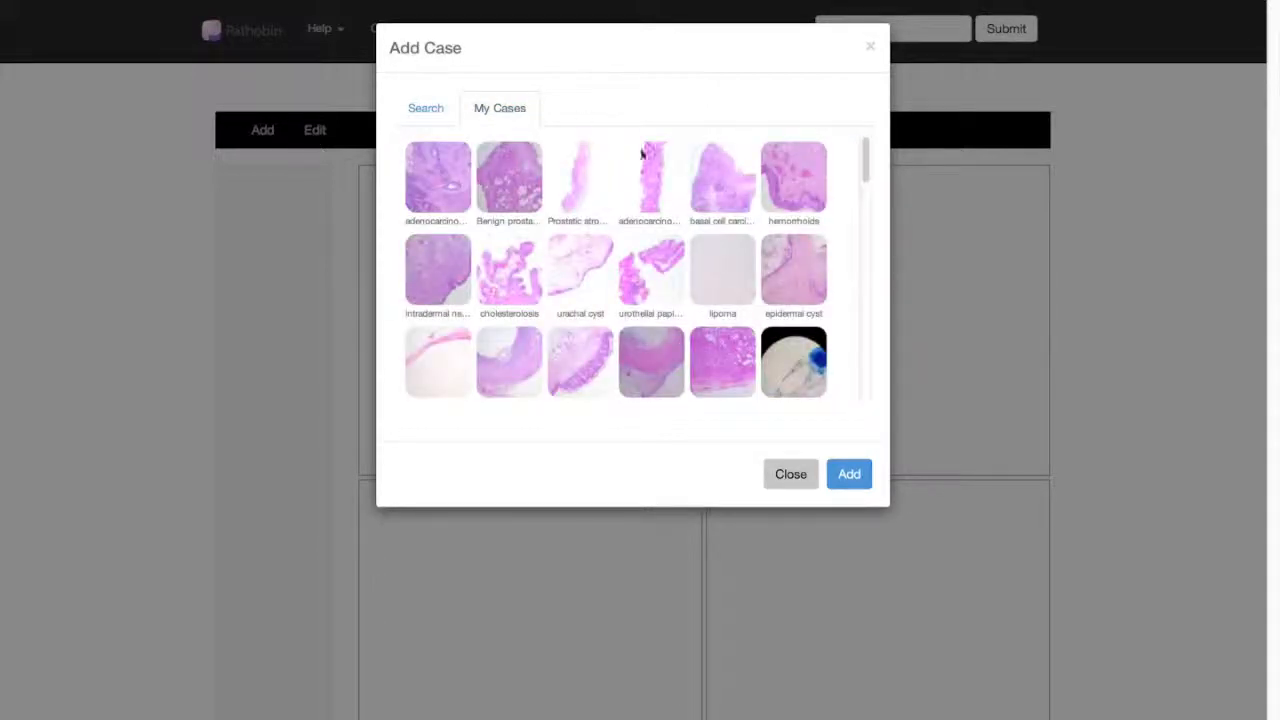
pyautogui.scroll(-3)
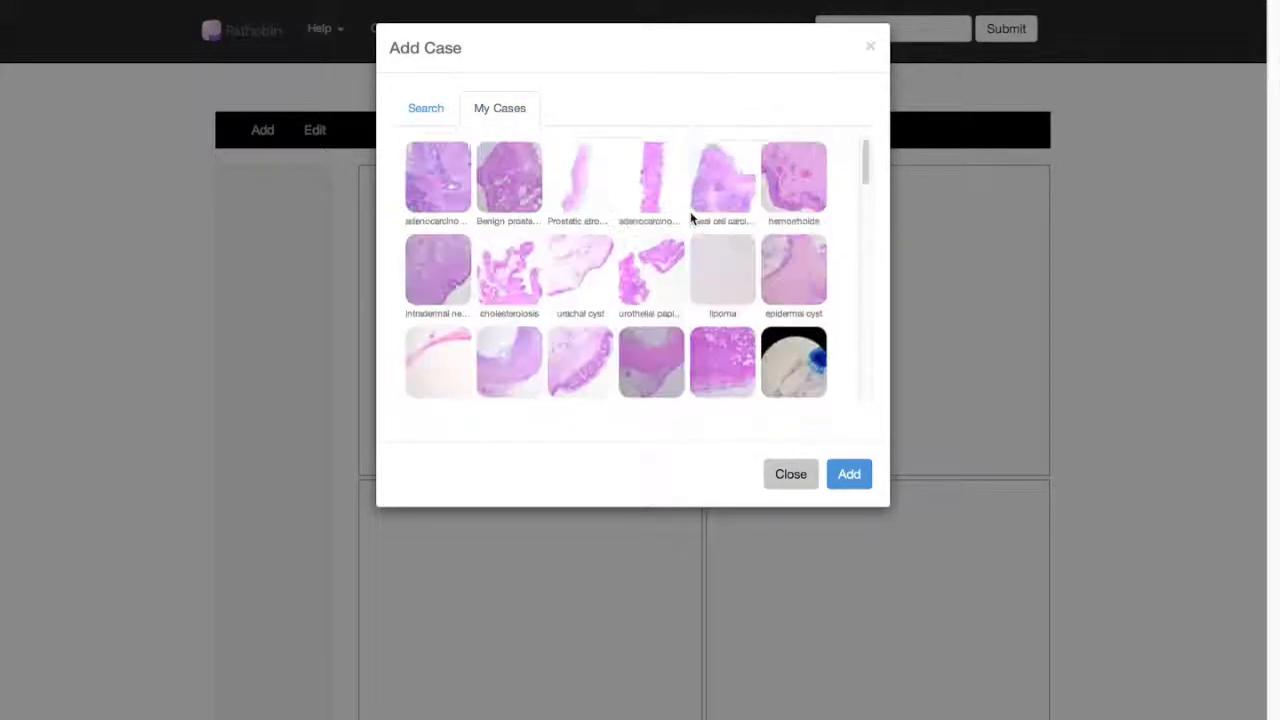
pyautogui.click(425, 108)
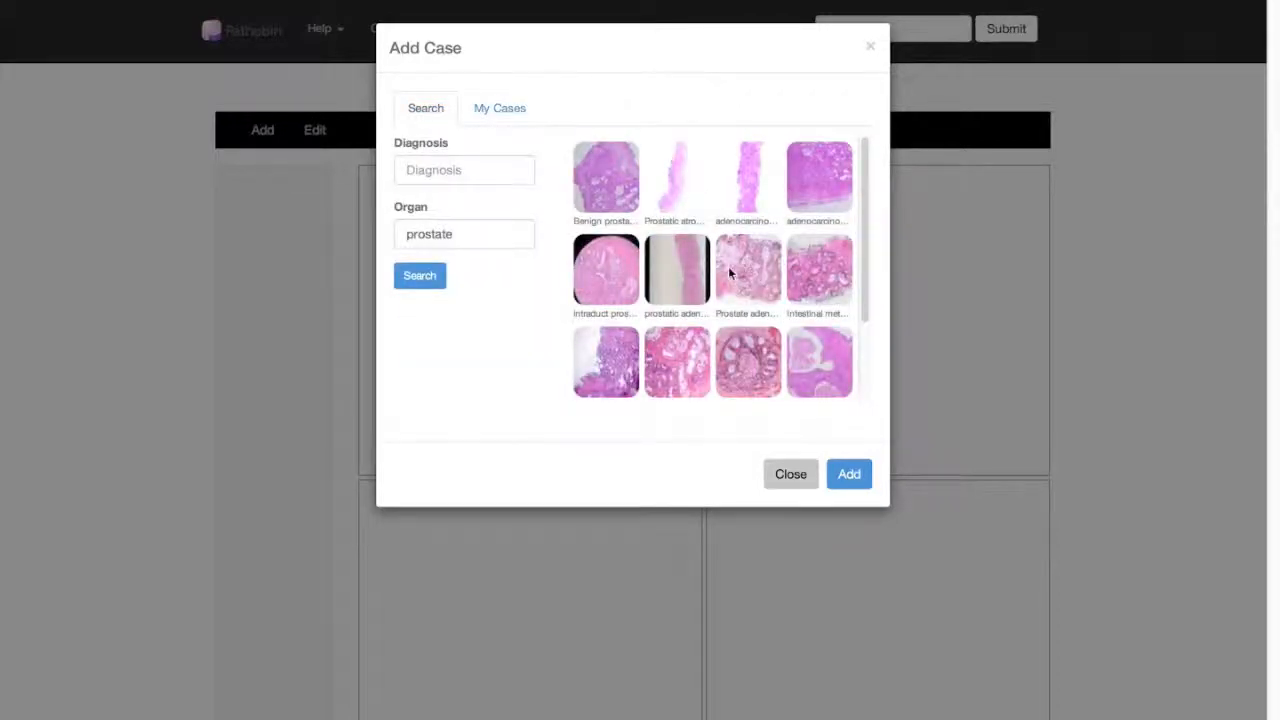
# Step: Select four prostate adenocarcinoma thumbnails and add them to the presentation sidebar
pyautogui.click(819, 180)
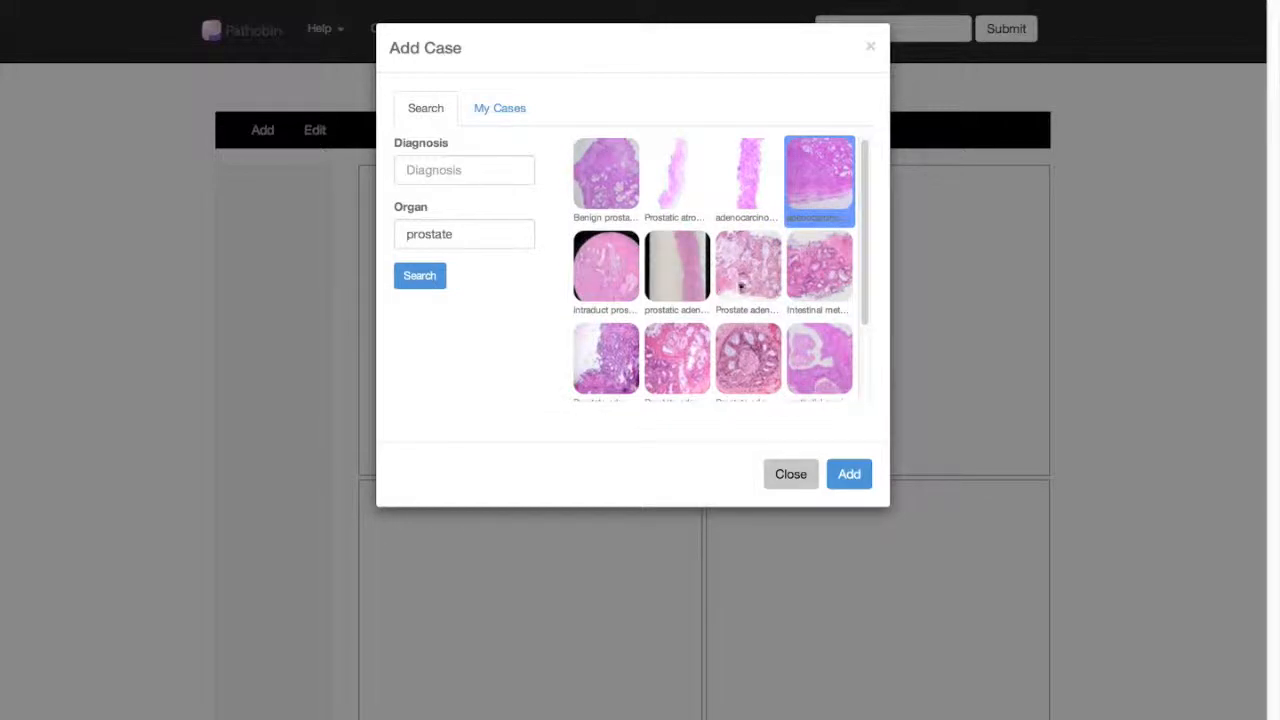
pyautogui.click(676, 265)
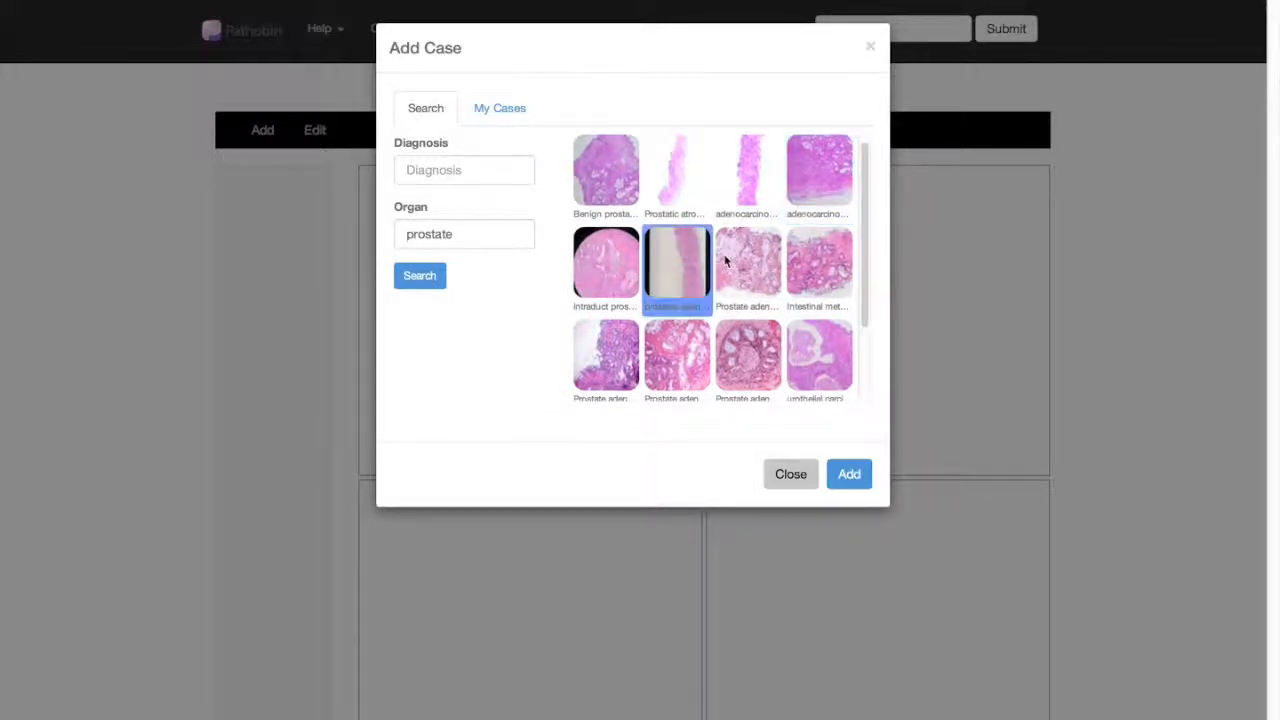
pyautogui.click(747, 265)
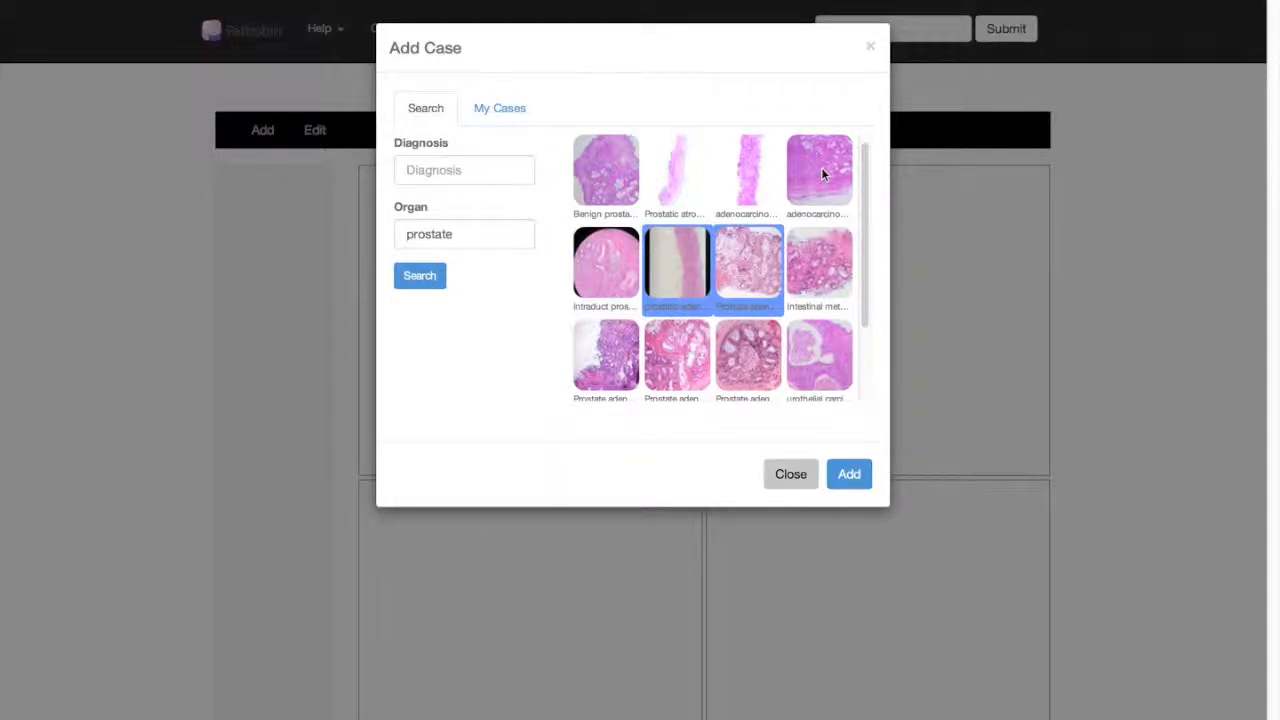
pyautogui.moveTo(820, 183)
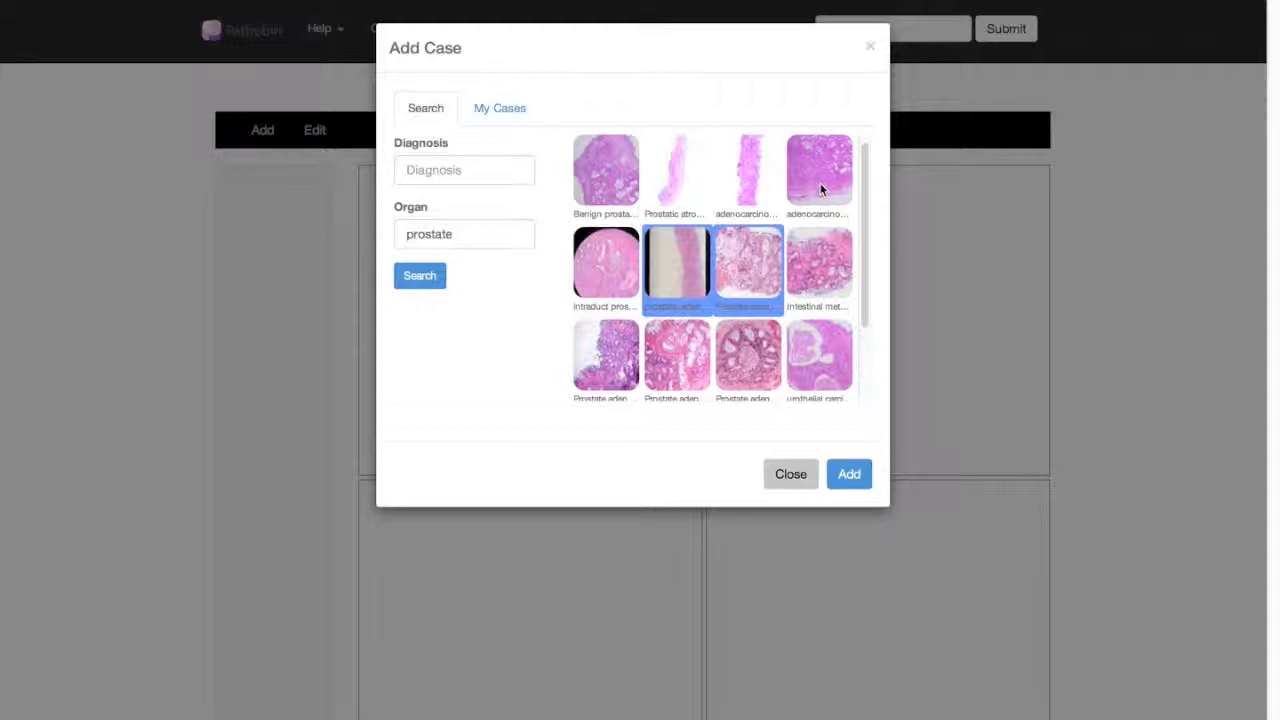
pyautogui.click(818, 172)
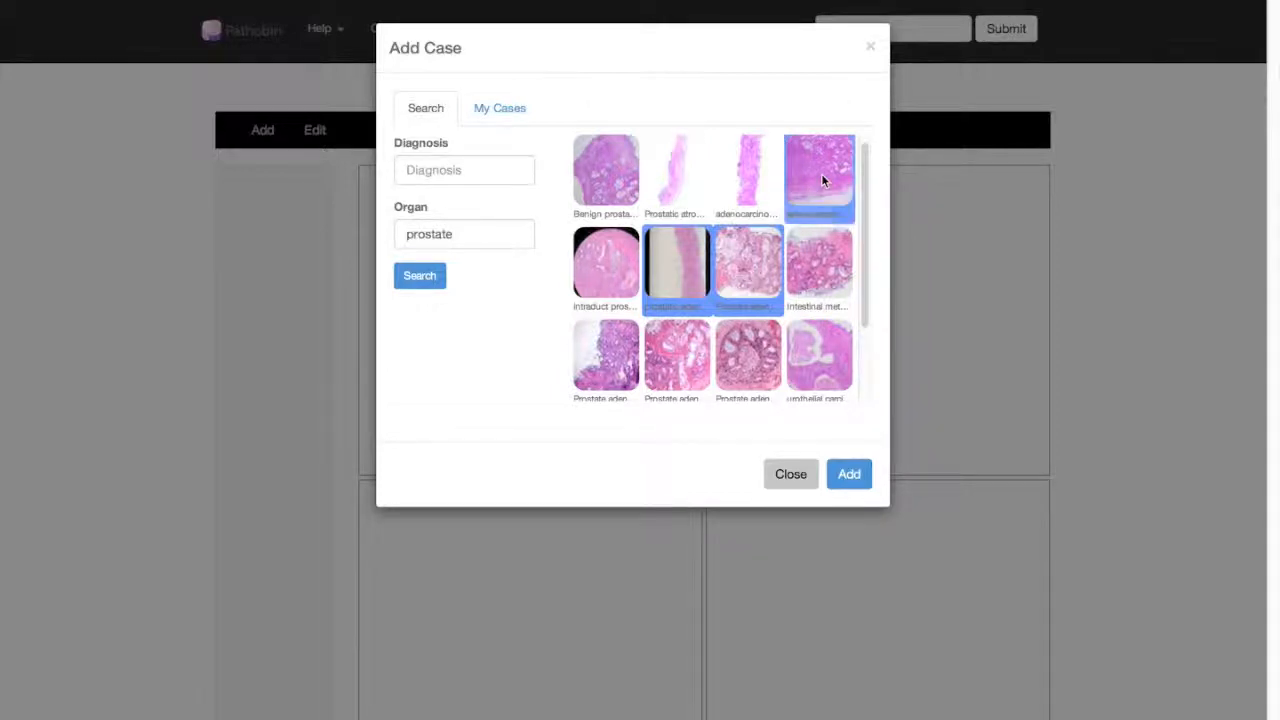
pyautogui.scroll(-3)
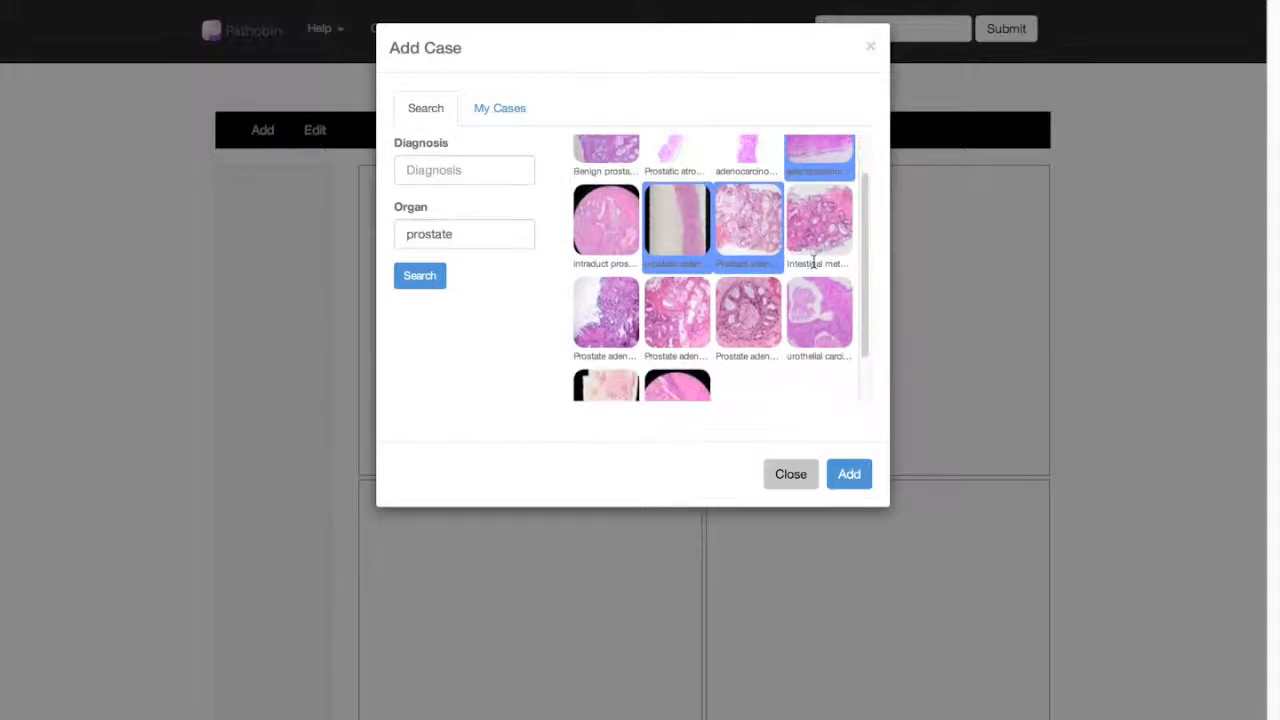
pyautogui.scroll(-3)
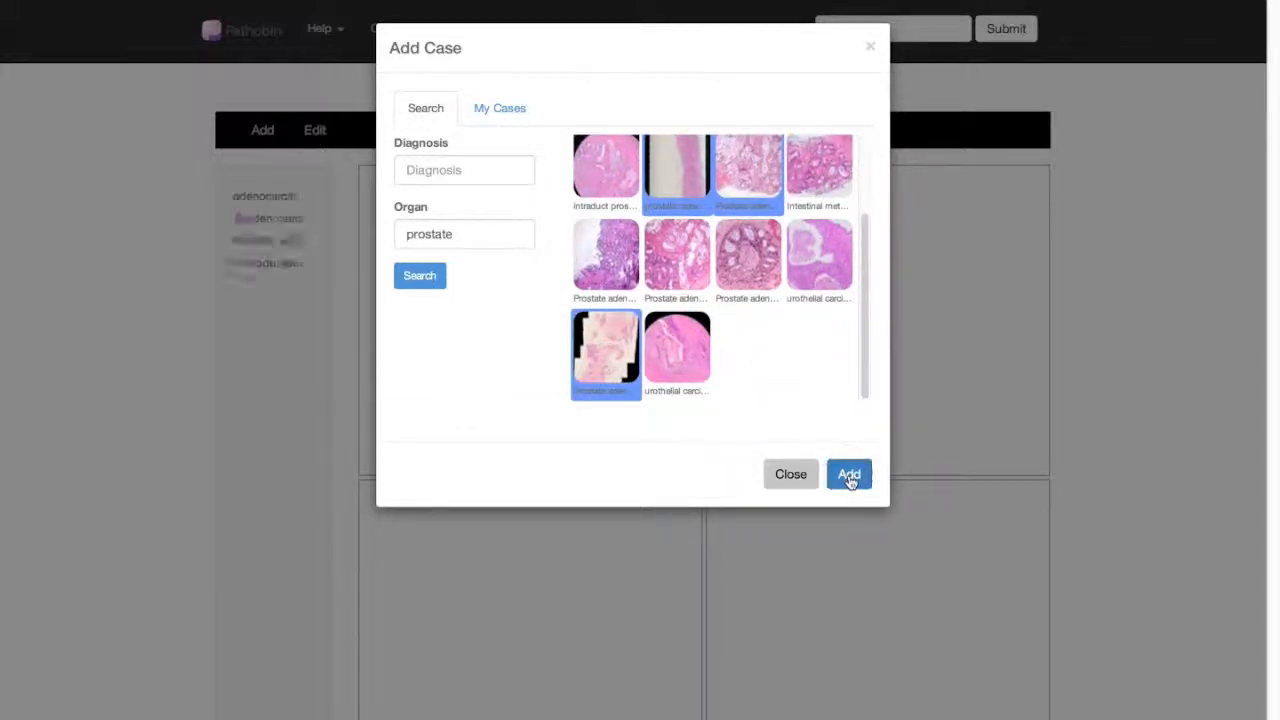
pyautogui.click(848, 474)
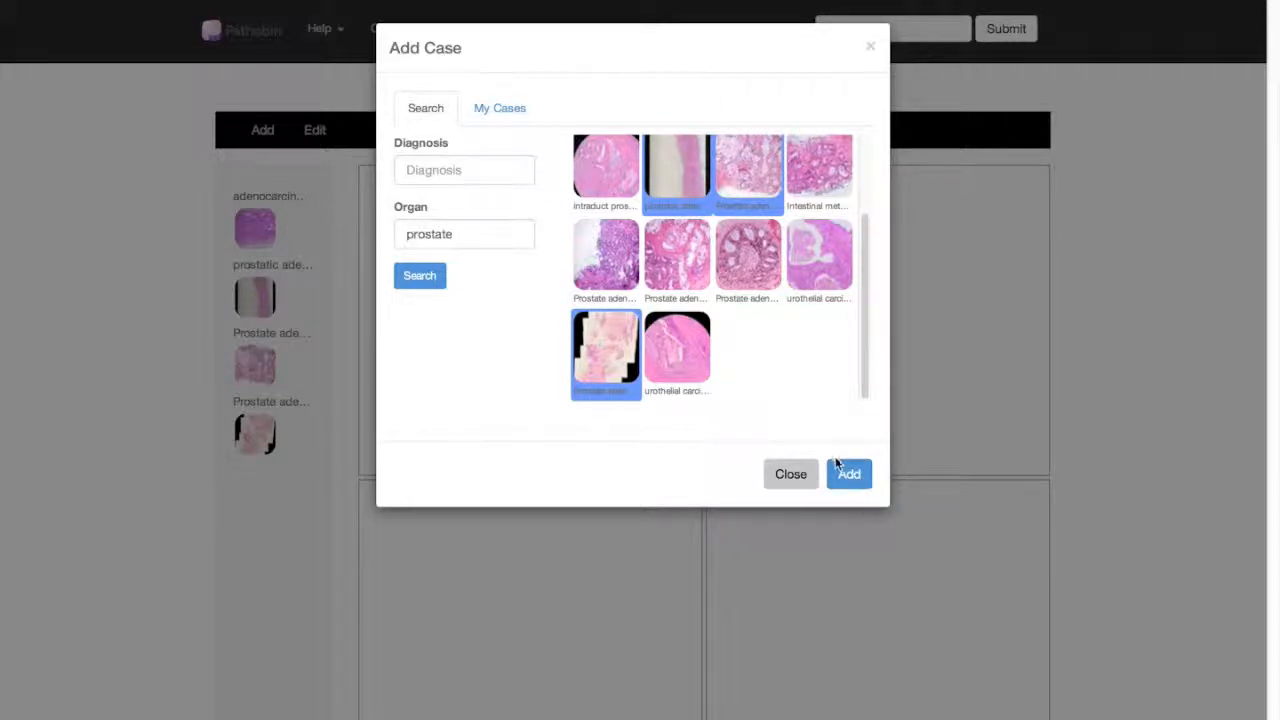
pyautogui.moveTo(322, 388)
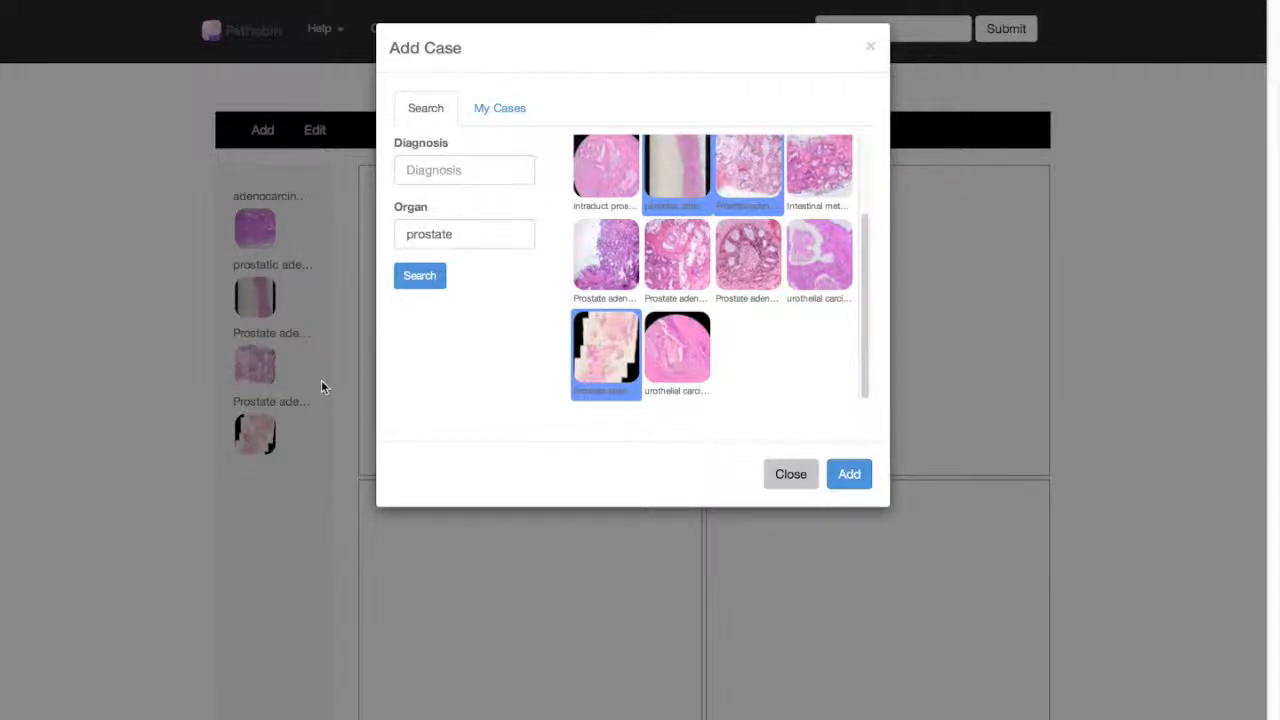
pyautogui.moveTo(815, 505)
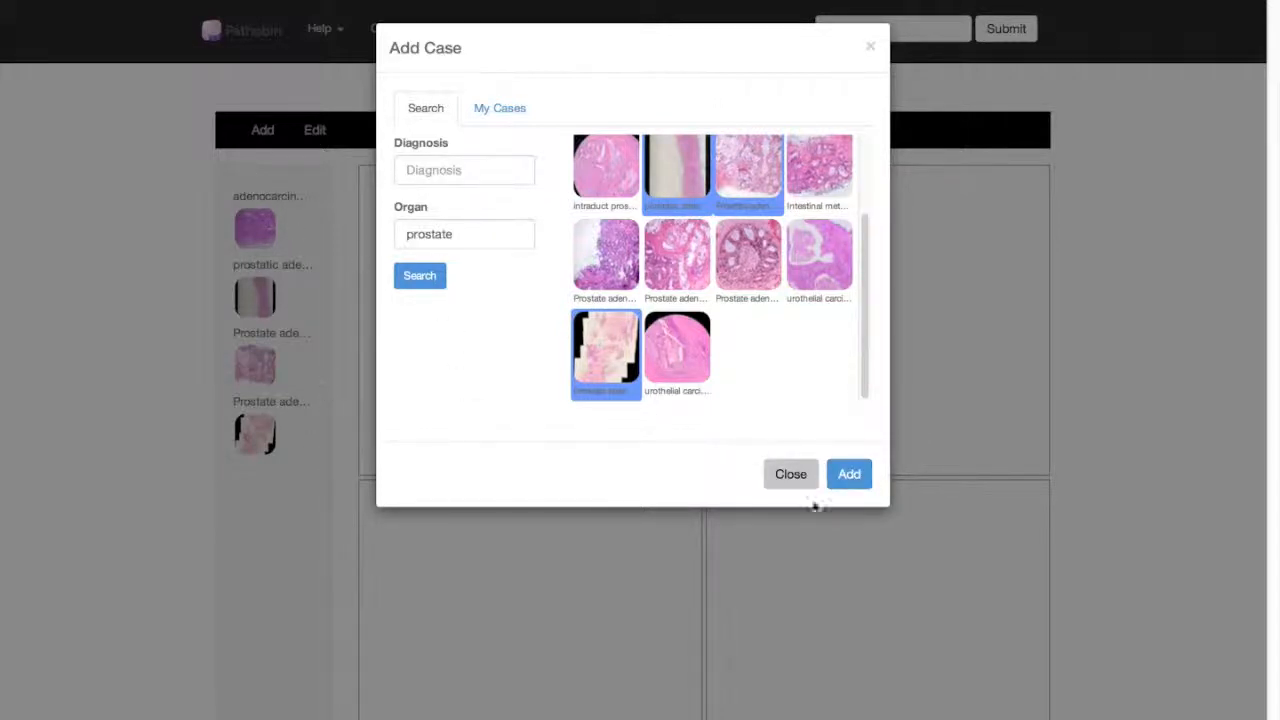
# Step: Close the Add Case dialog and place the added prostate slides into the viewer panes
pyautogui.click(790, 474)
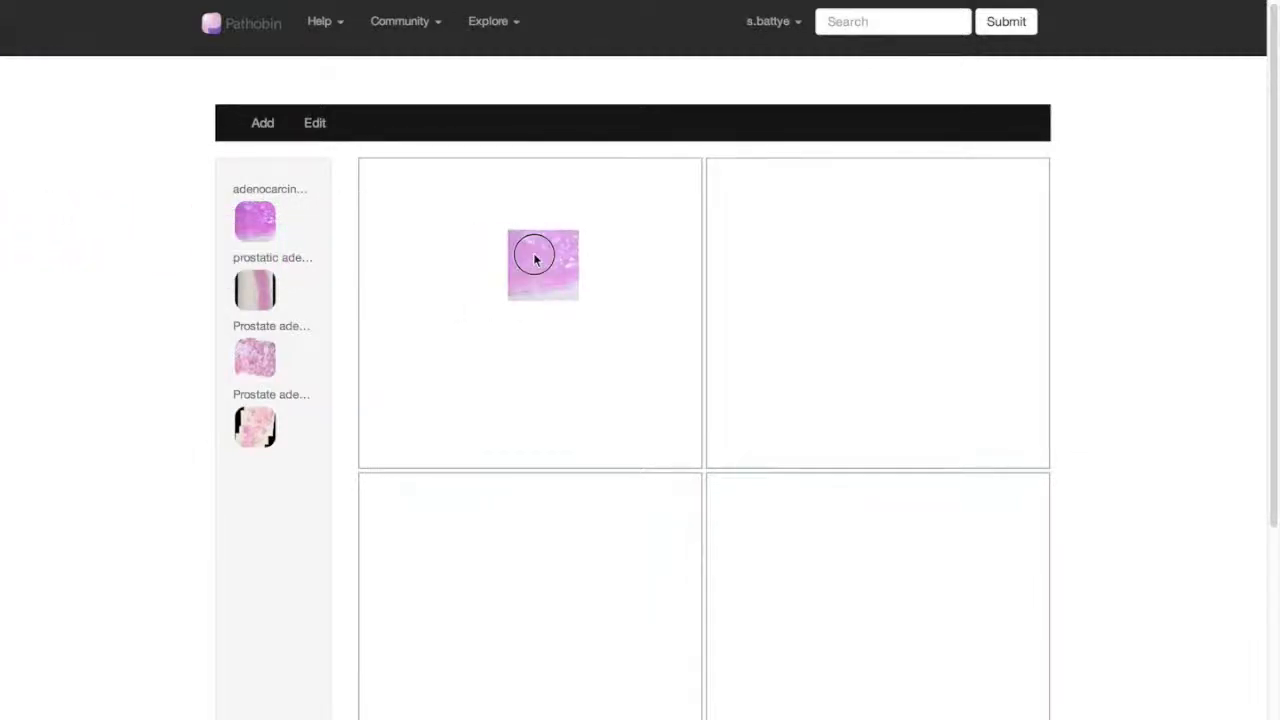
pyautogui.click(255, 220)
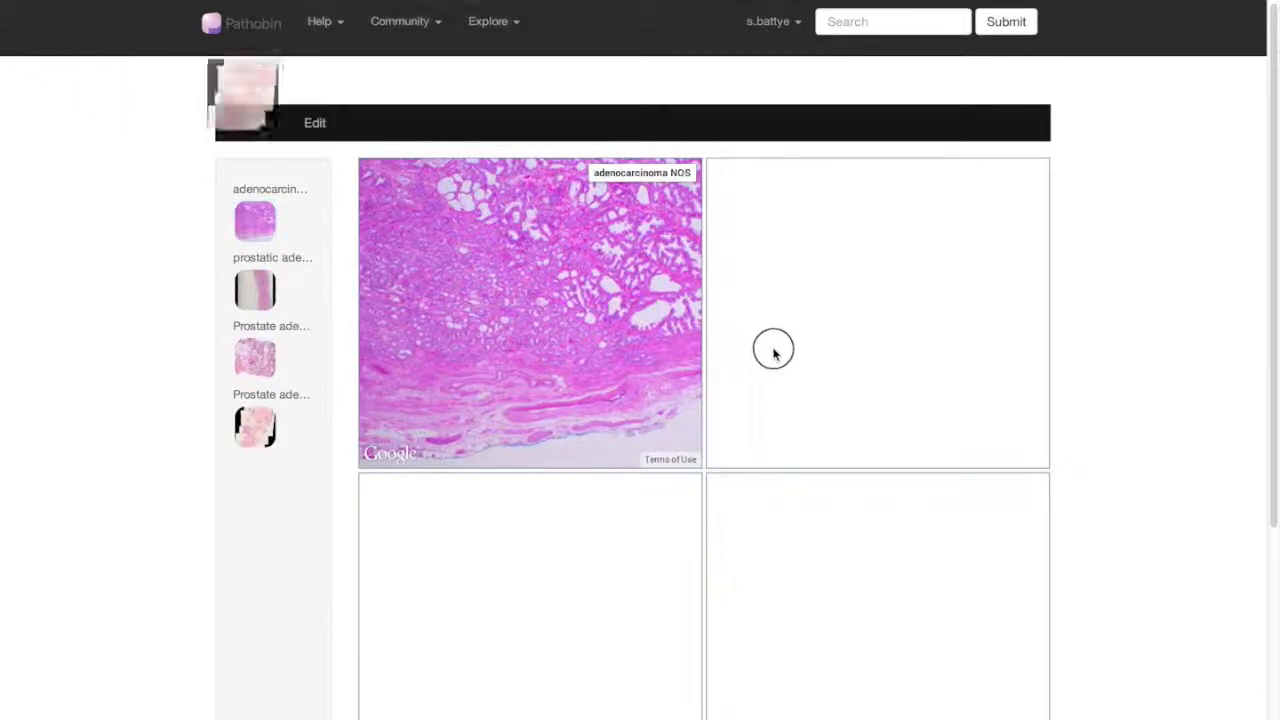
pyautogui.click(254, 427)
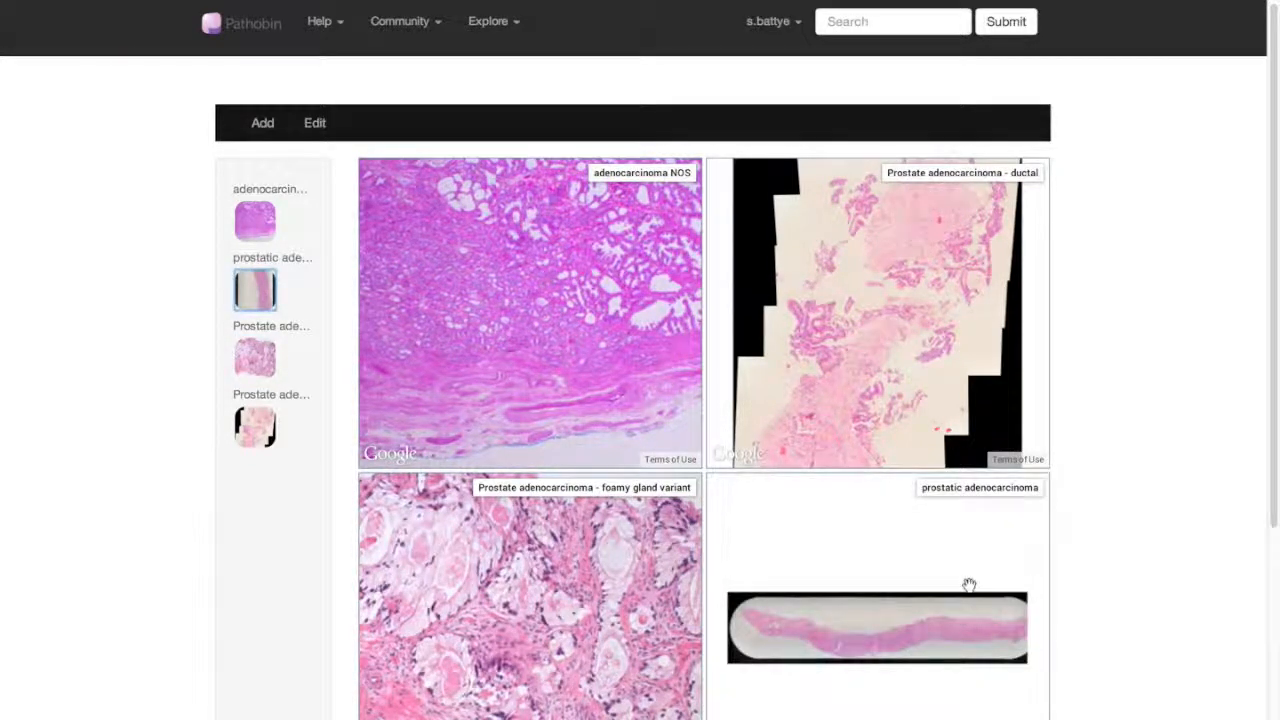
pyautogui.scroll(-3)
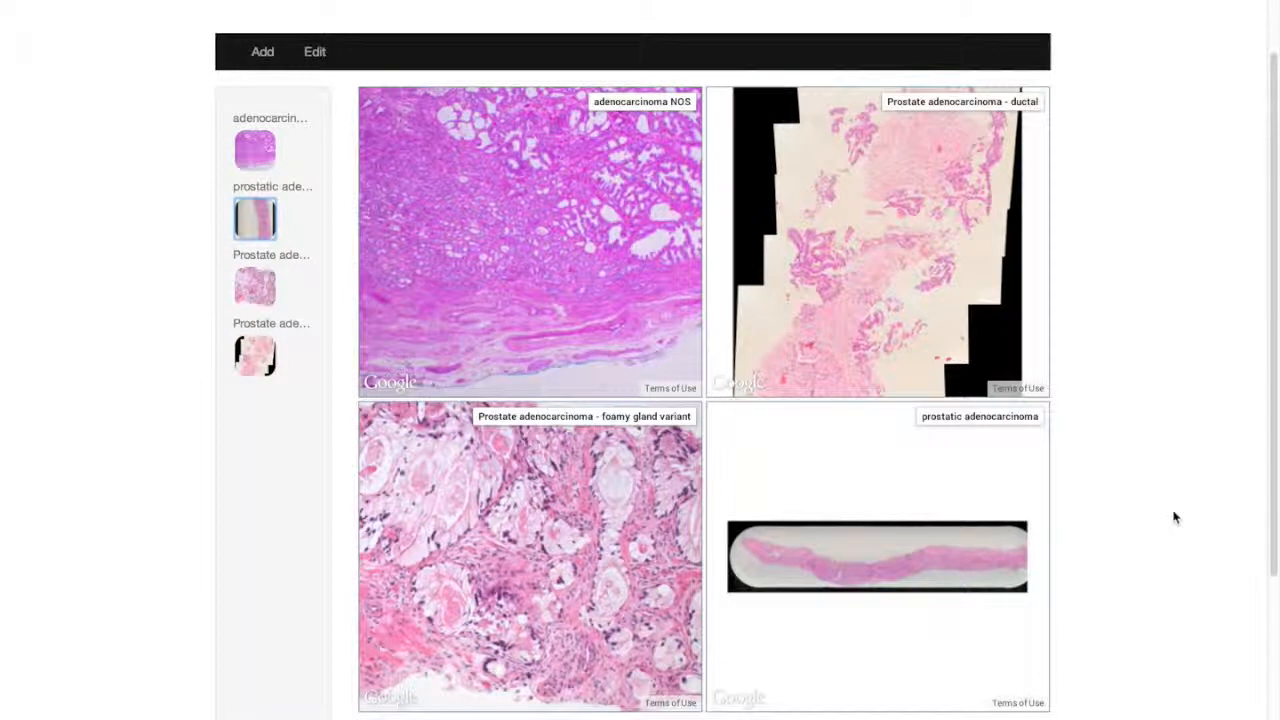
pyautogui.moveTo(1135, 518)
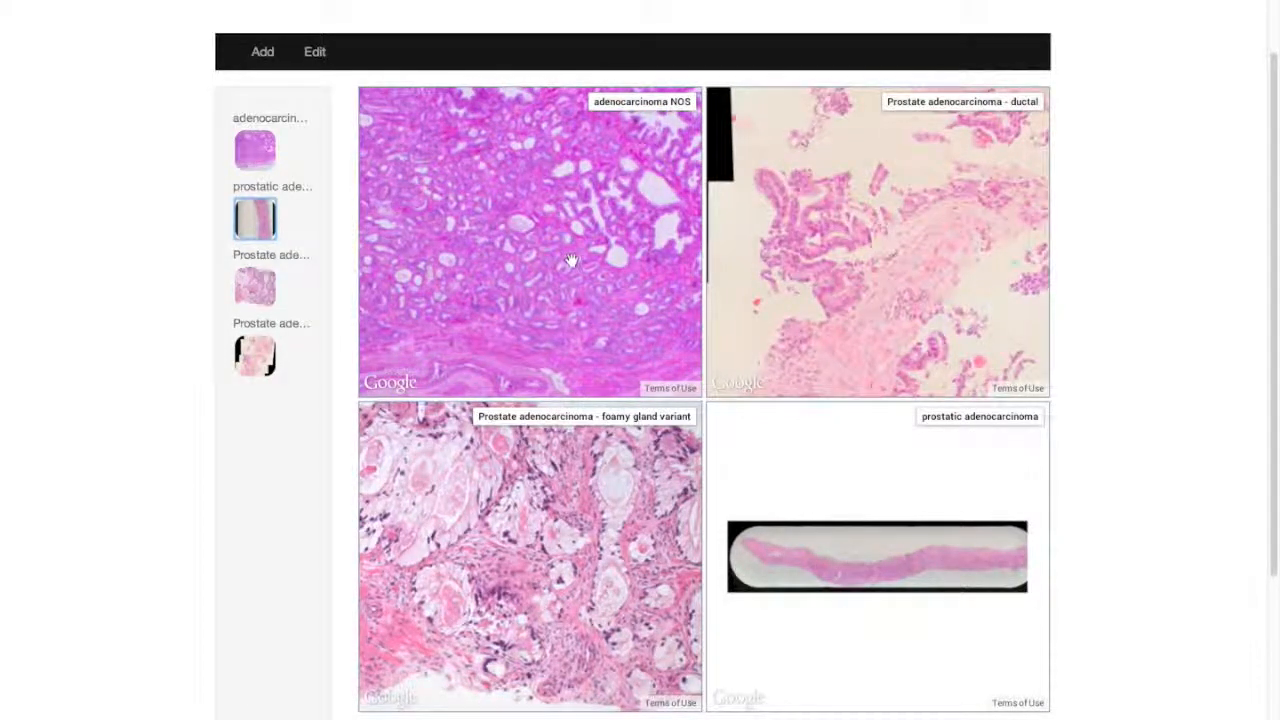
pyautogui.moveTo(598, 290)
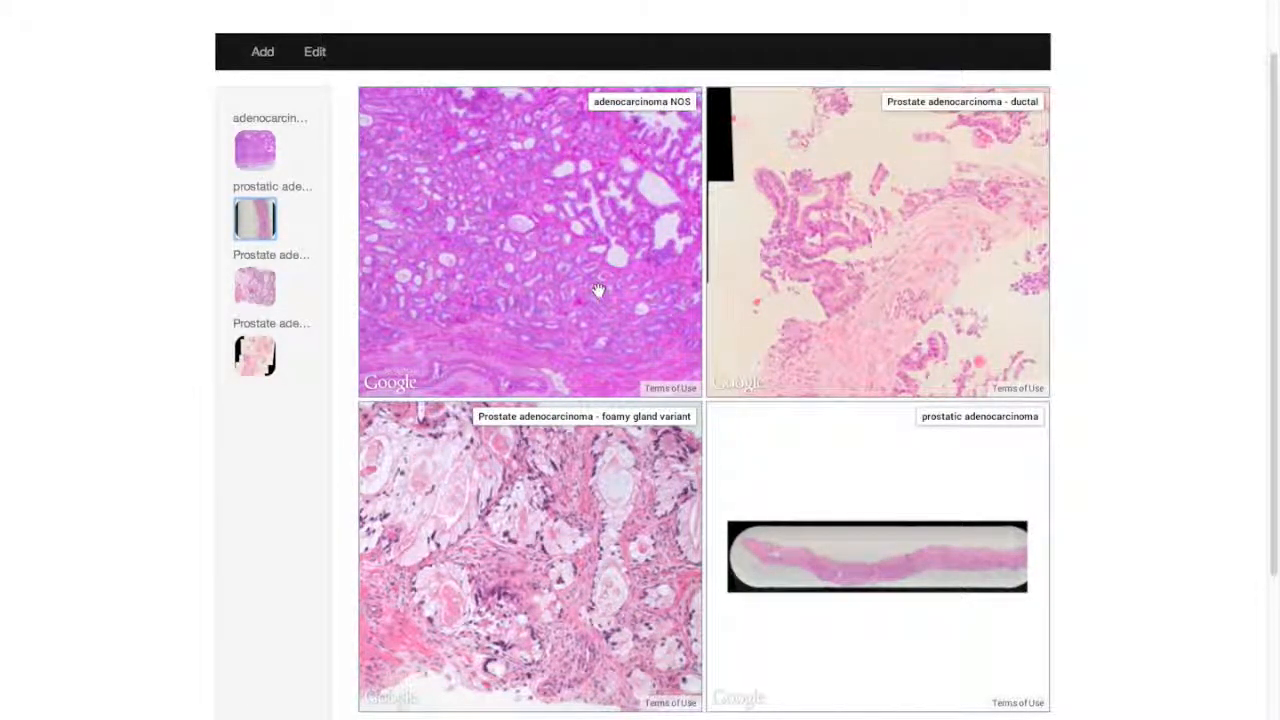
pyautogui.moveTo(1063, 313)
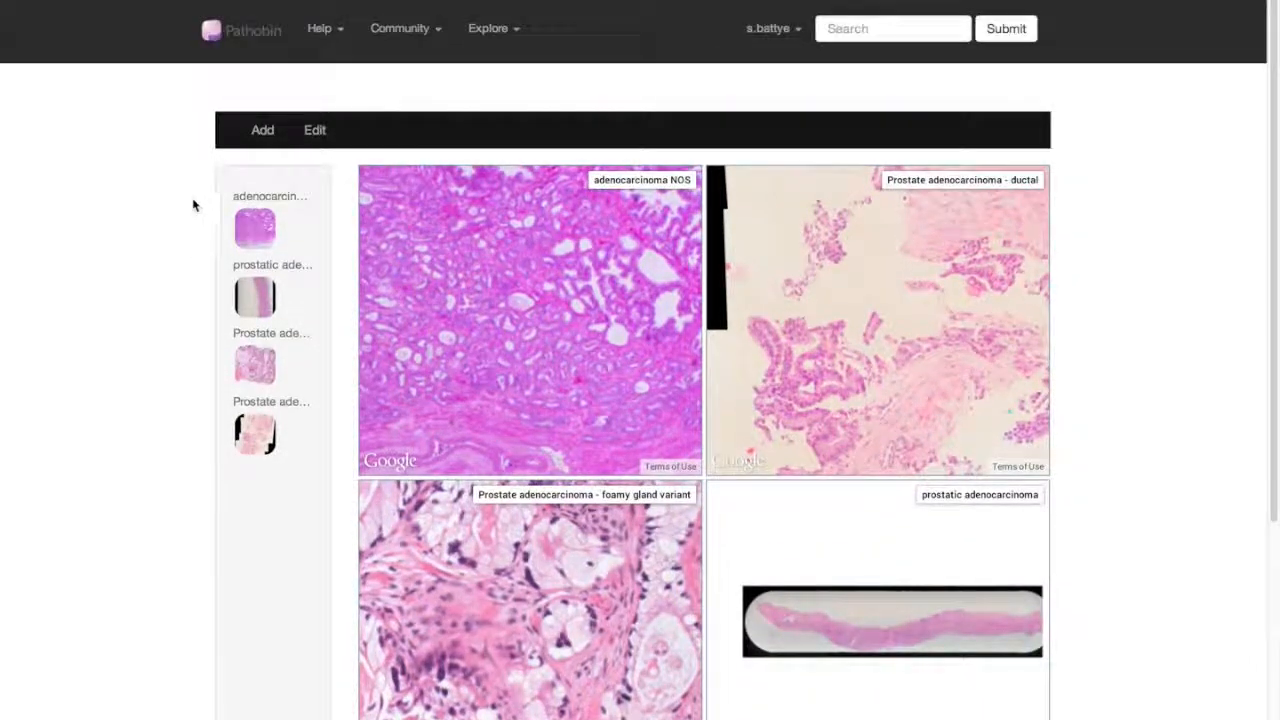
# Step: Swap two sidebar cases for urothelial carcinoma, show it top-left, and open the account menu
pyautogui.click(314, 130)
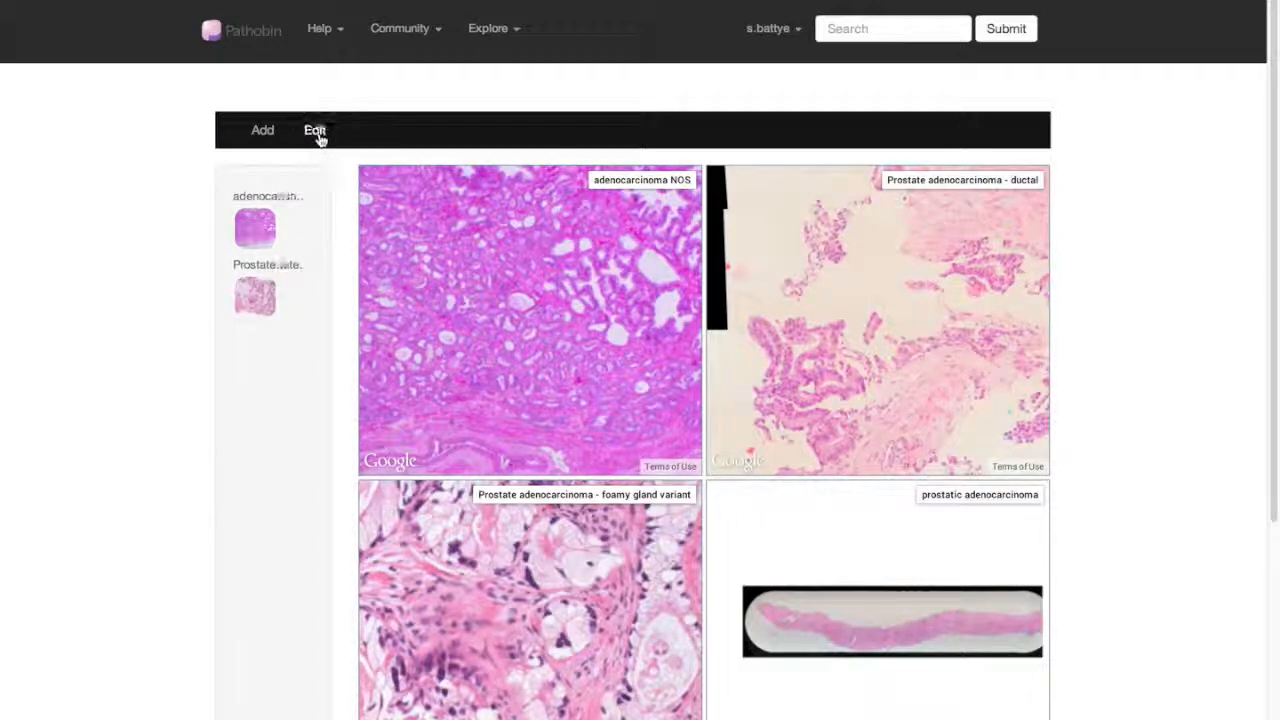
pyautogui.click(262, 130)
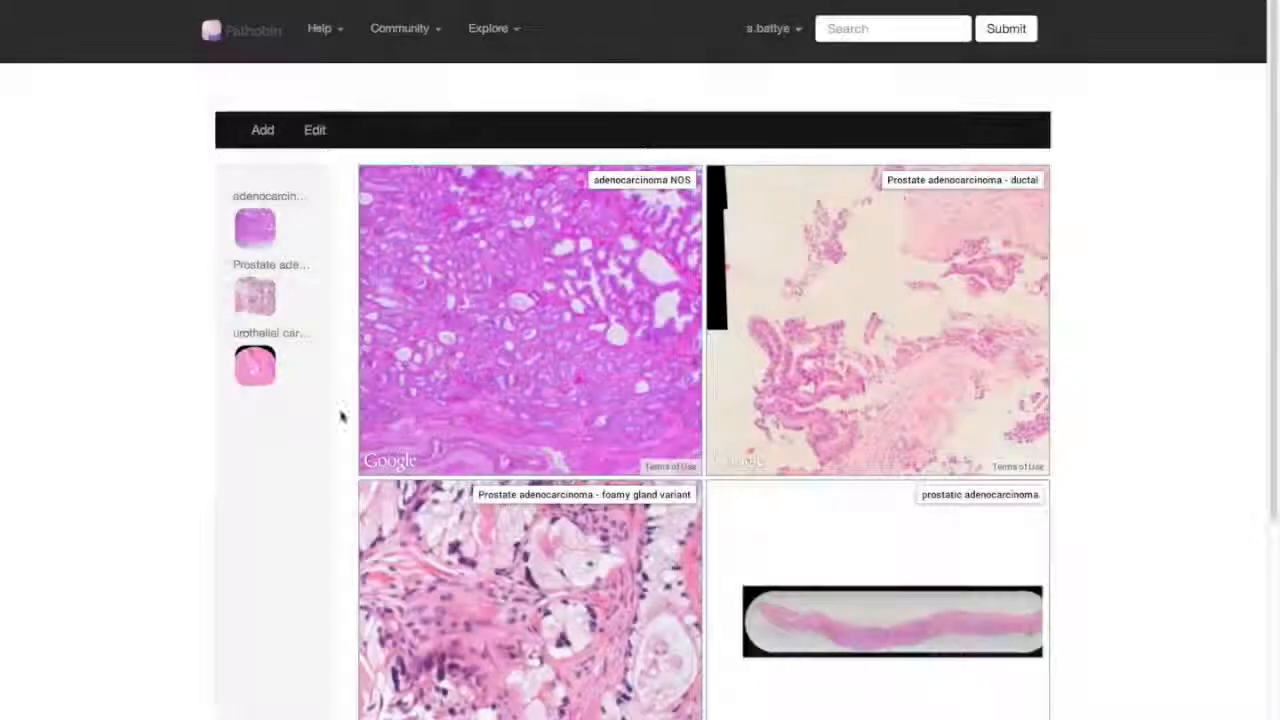
pyautogui.click(255, 365)
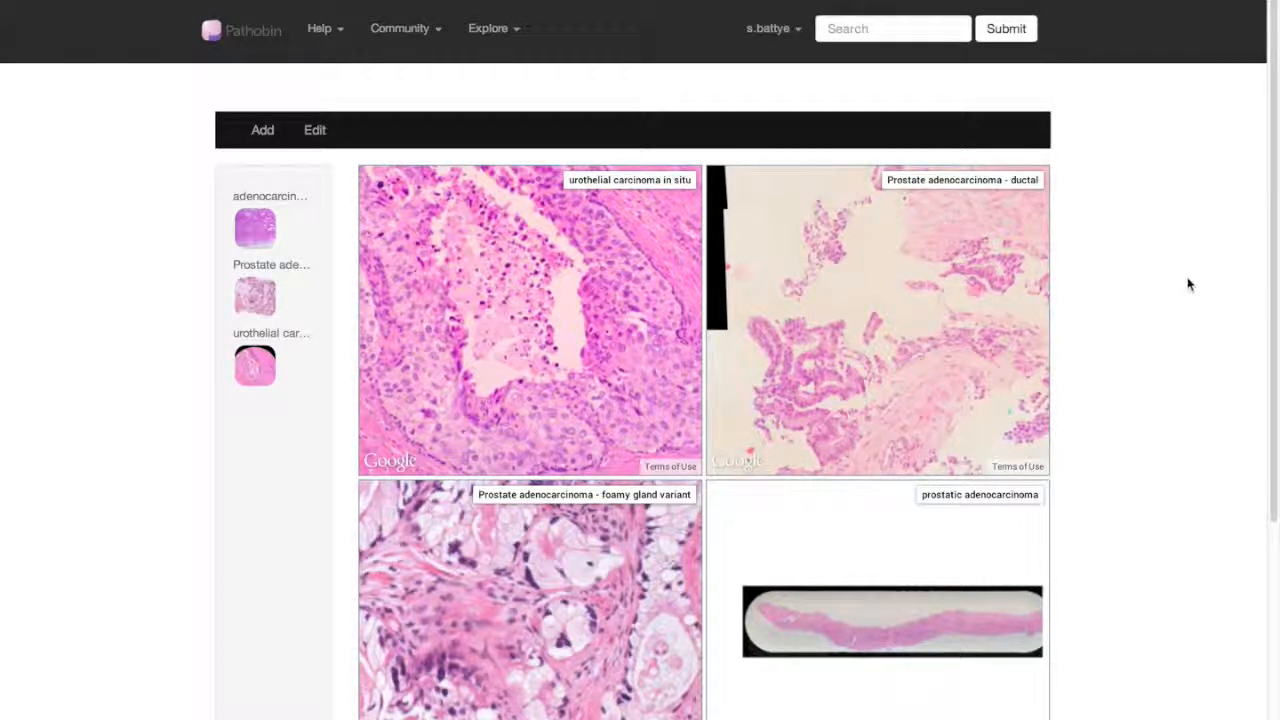
pyautogui.click(770, 28)
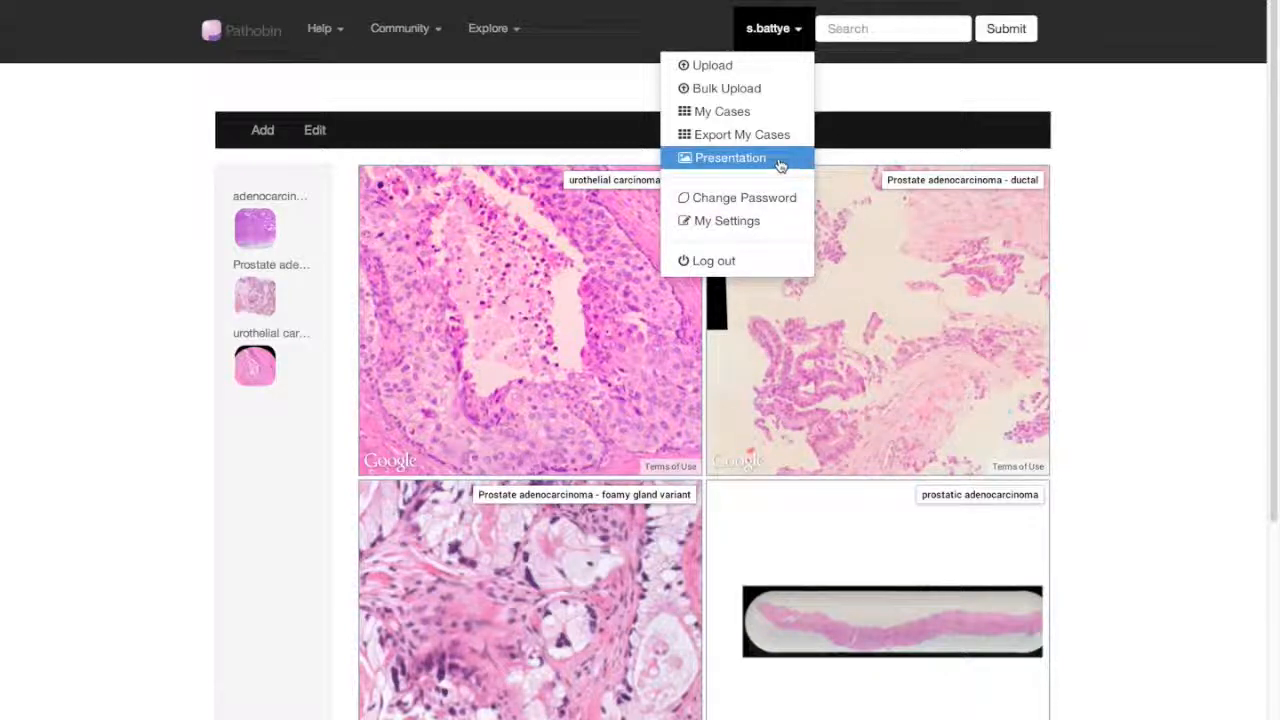
pyautogui.moveTo(795, 160)
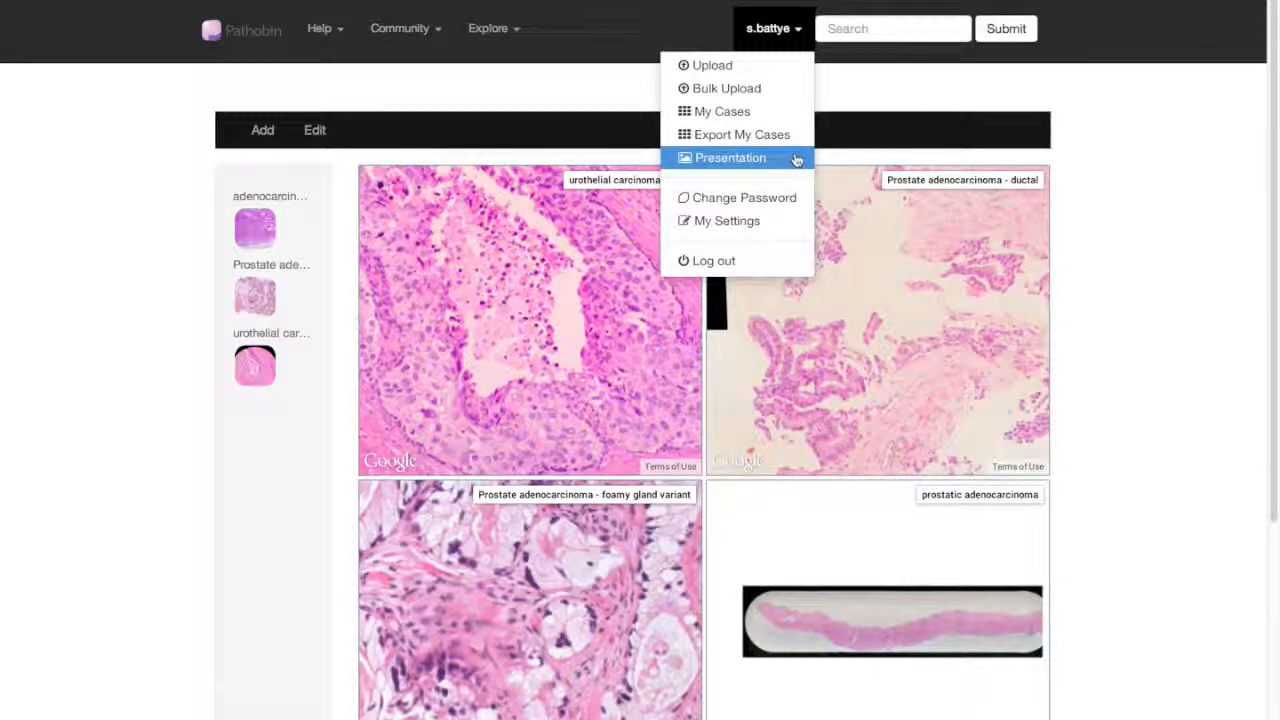